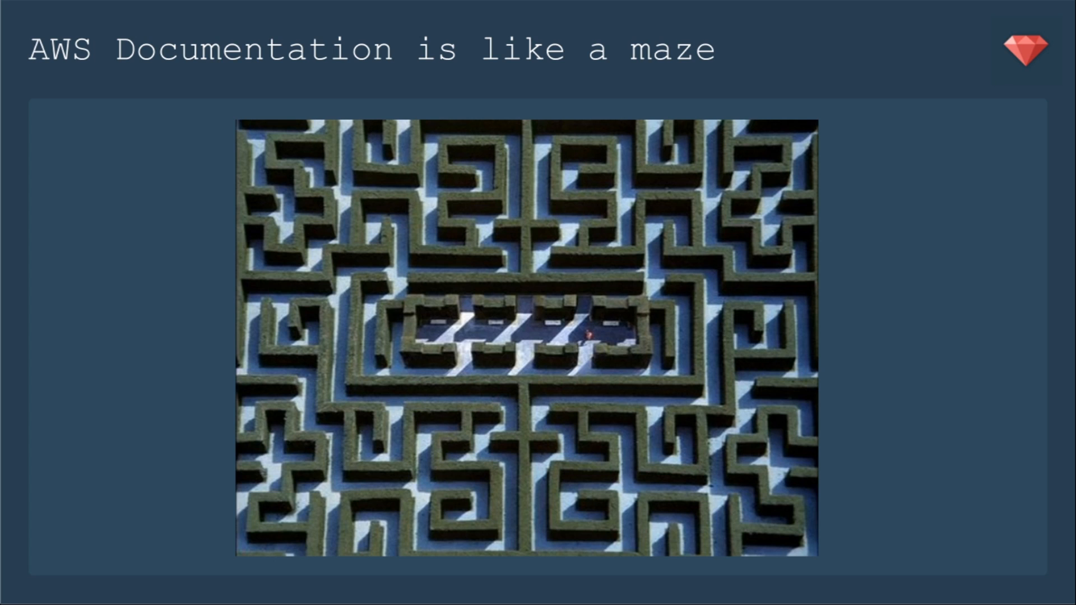
- Advance past the 'AWS Documentation is like a maze' slide toward the AWS home page
key("Right")
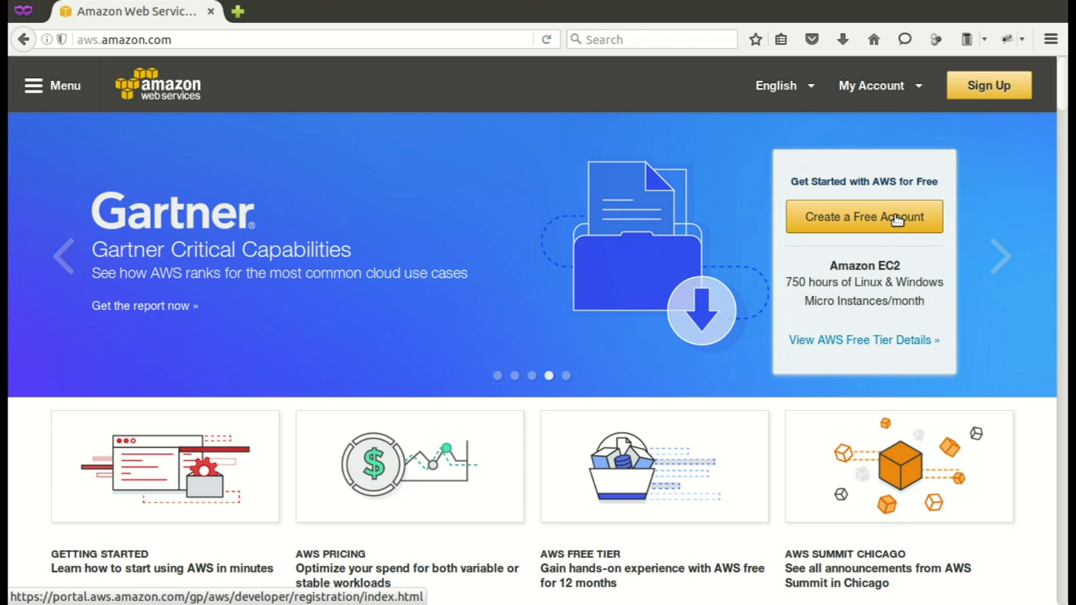
left_click(863, 217)
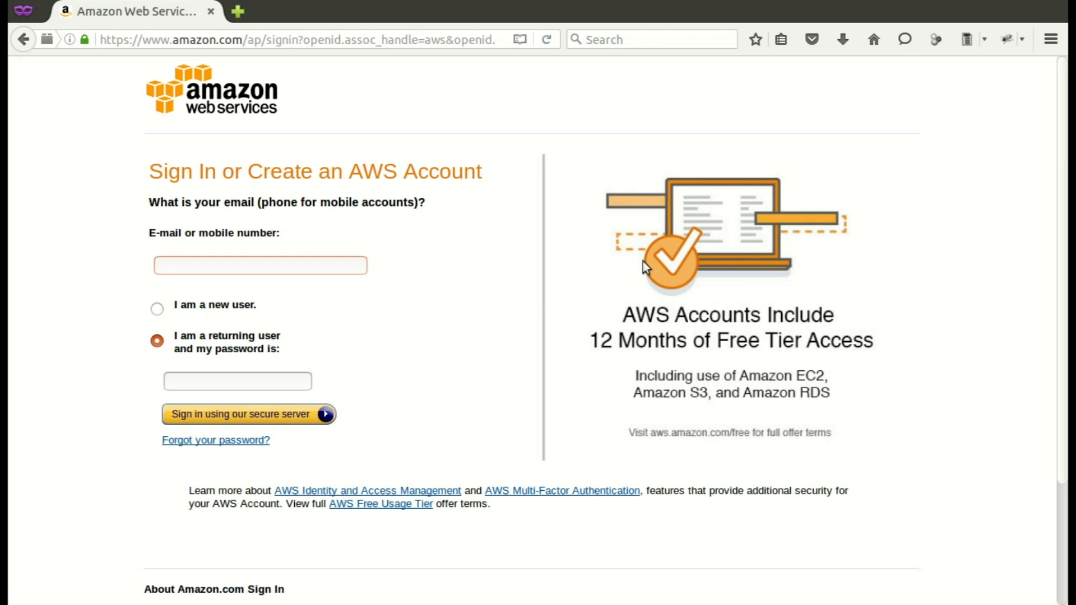
left_click(157, 308)
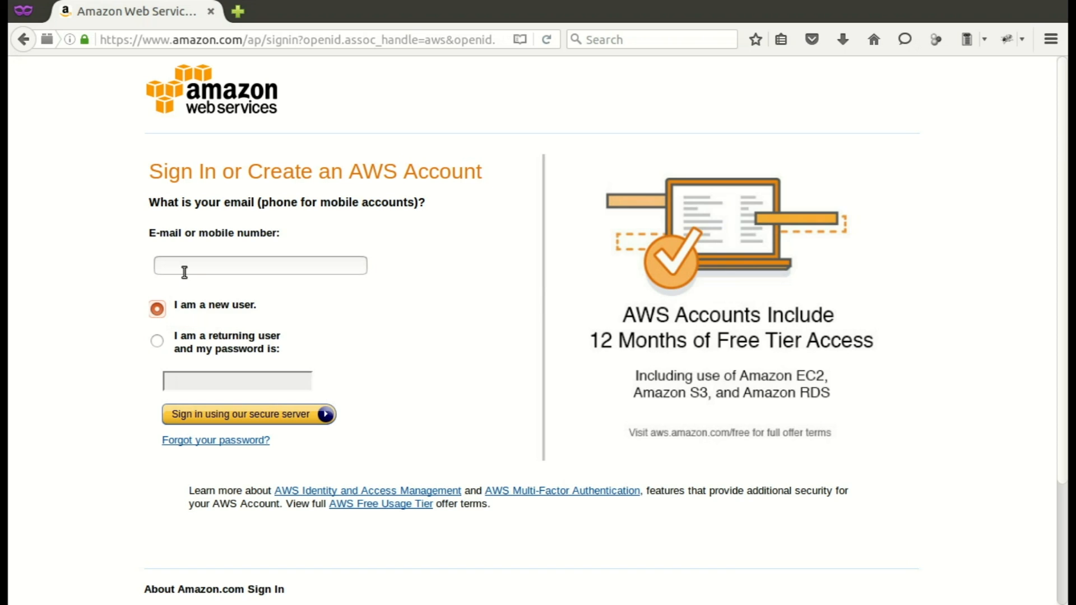
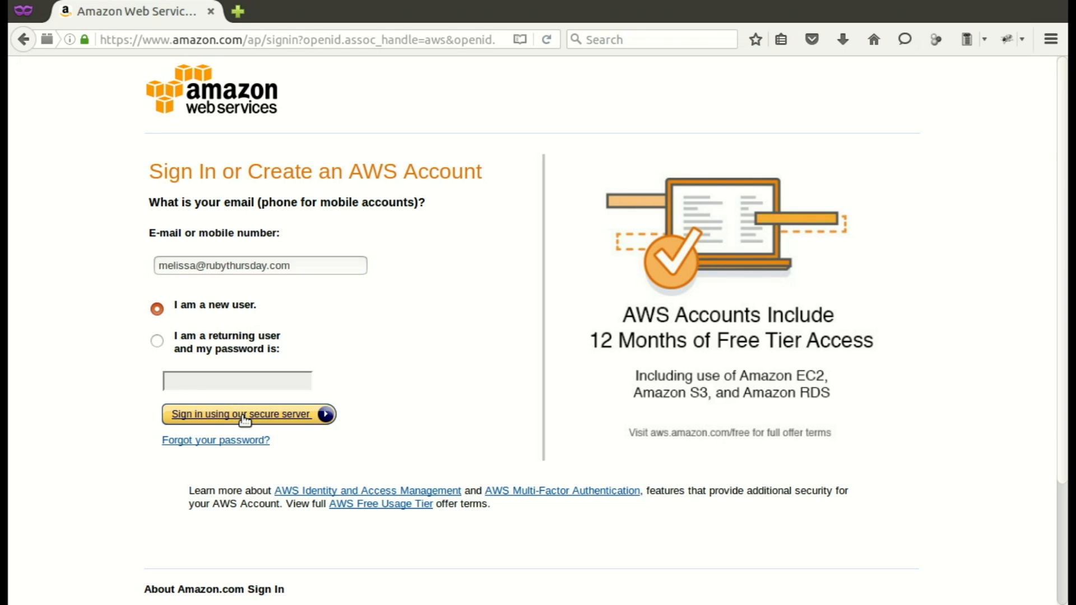
left_click(241, 413)
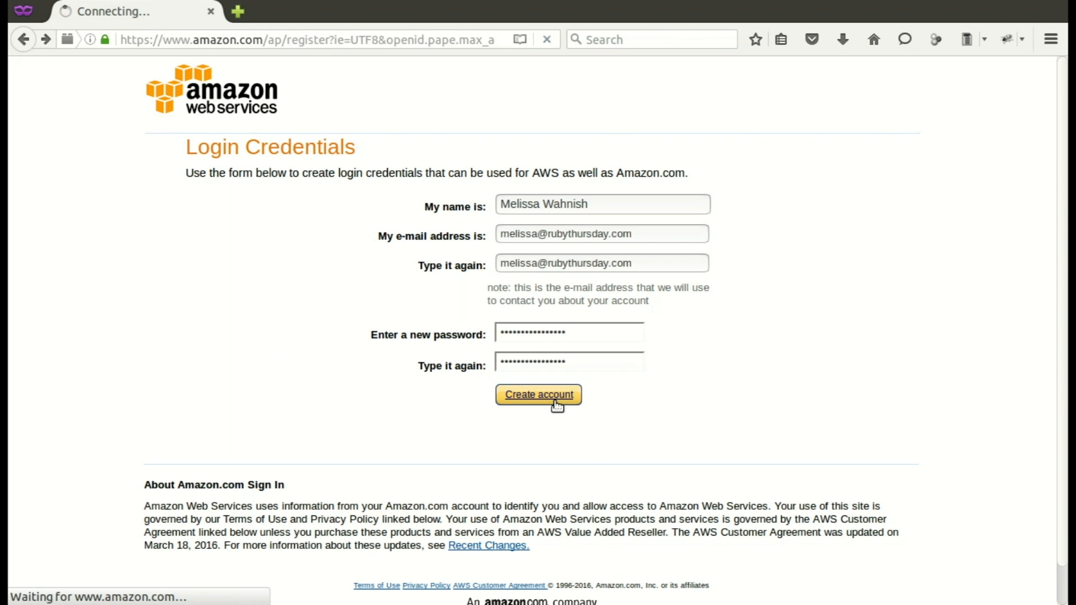
- Submit the login credentials and complete the contact and payment forms
left_click(538, 394)
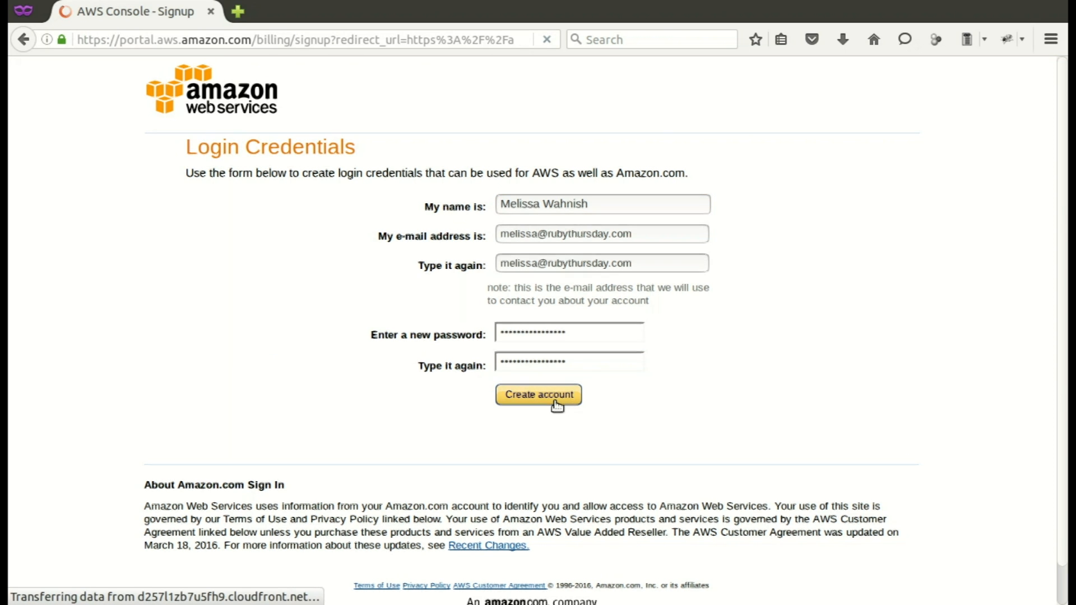
left_click(538, 394)
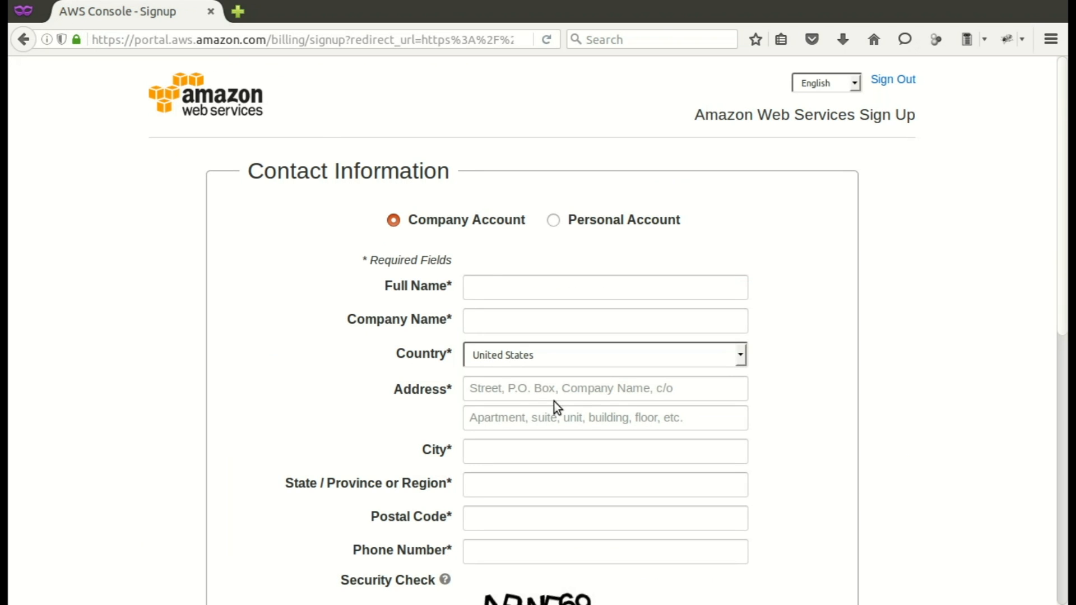
left_click(553, 220)
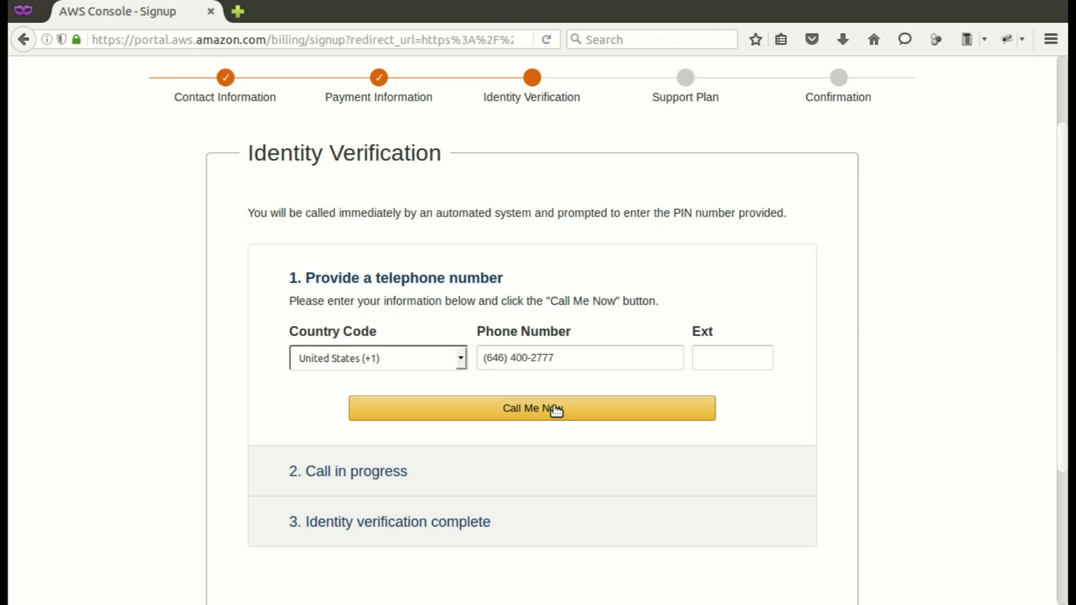
- Complete the automated phone verification call and confirm the Basic support plan
left_click(531, 407)
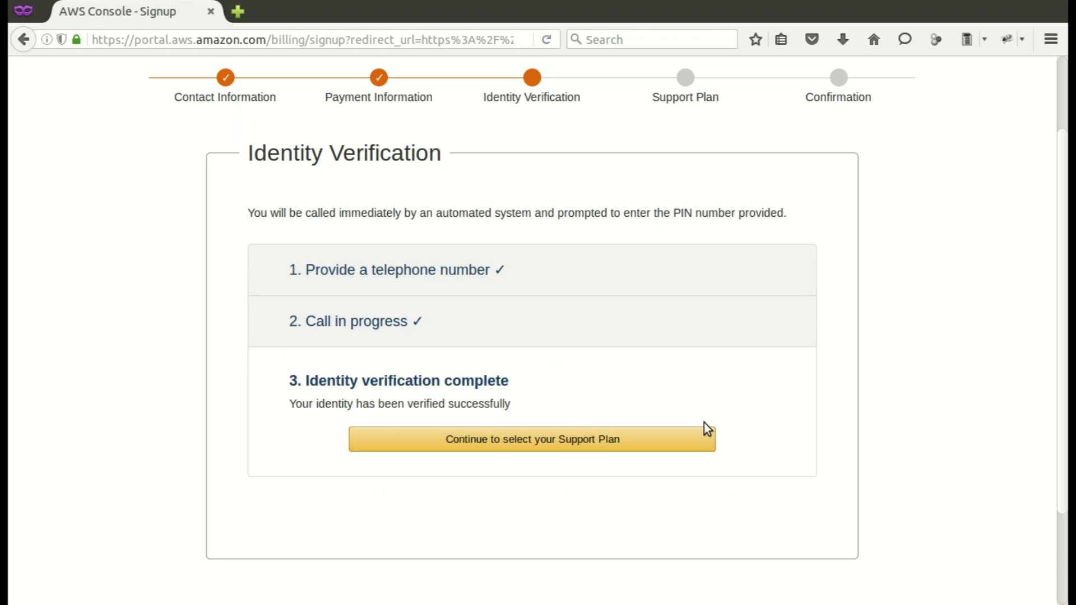
left_click(531, 439)
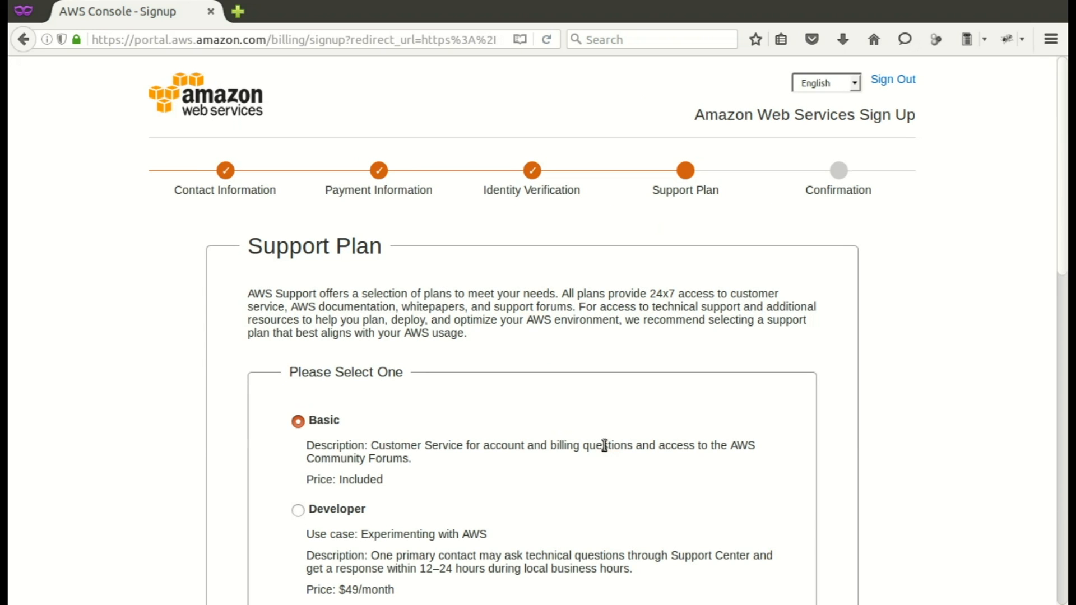
scroll("down", 3)
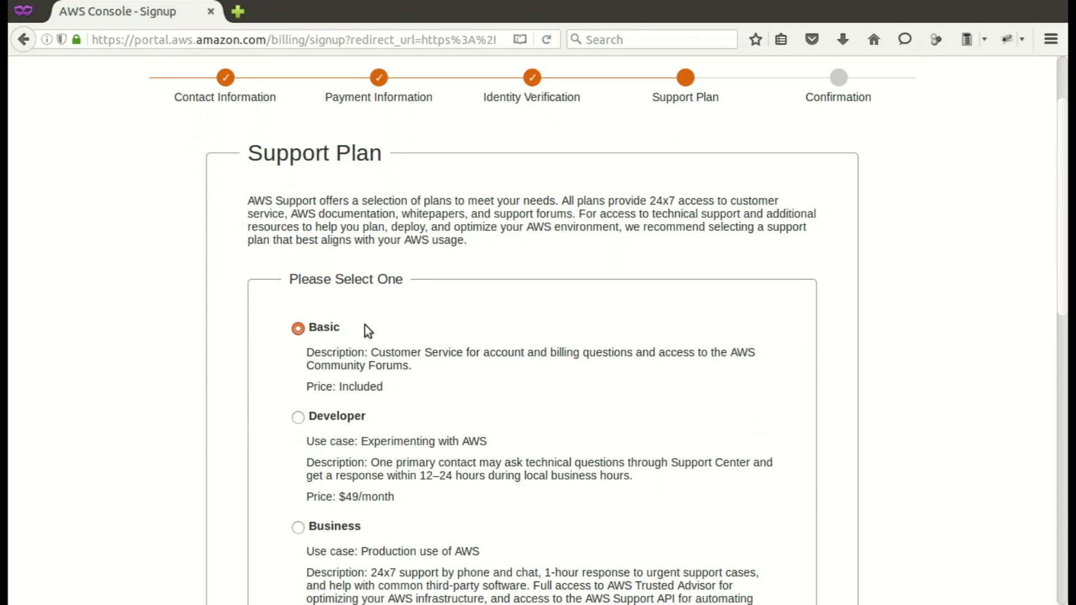
mouse_move(717, 417)
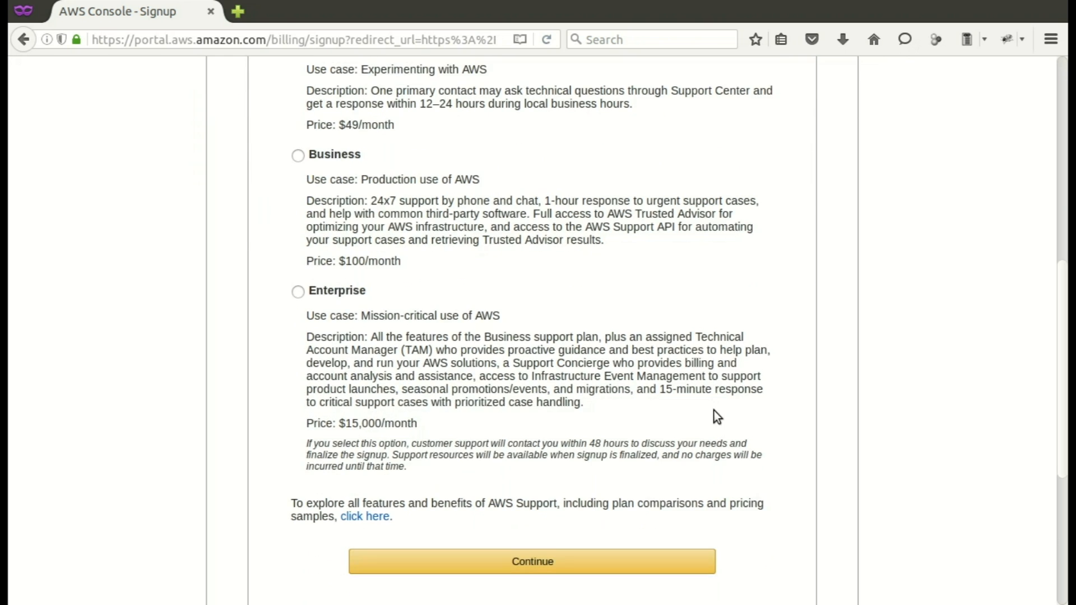
left_click(532, 561)
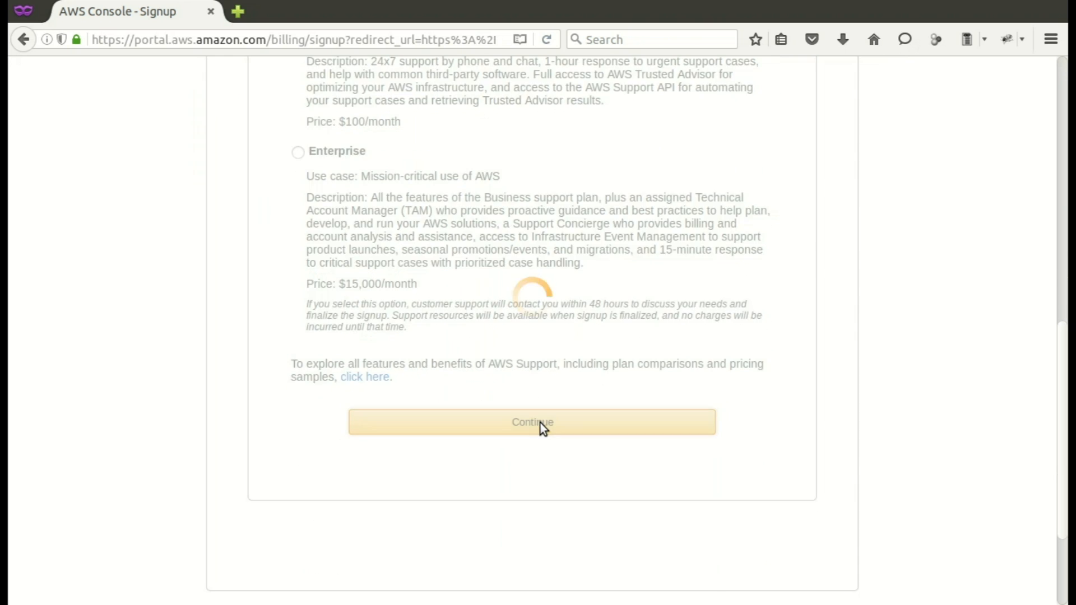
left_click(532, 421)
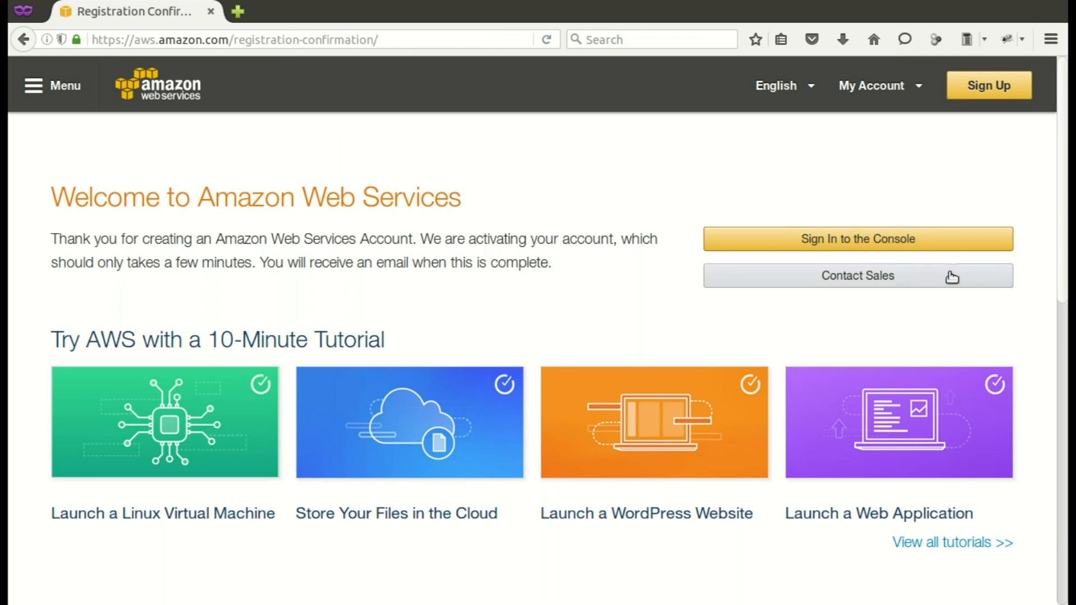
- Sign in to the console as a returning user with the new account's password
left_click(856, 239)
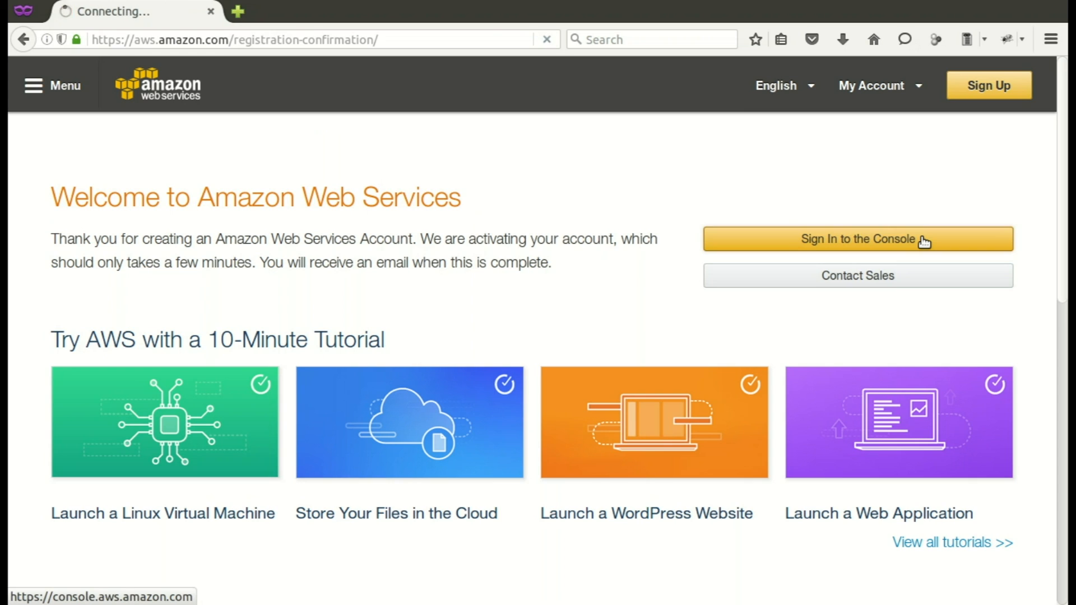
left_click(855, 238)
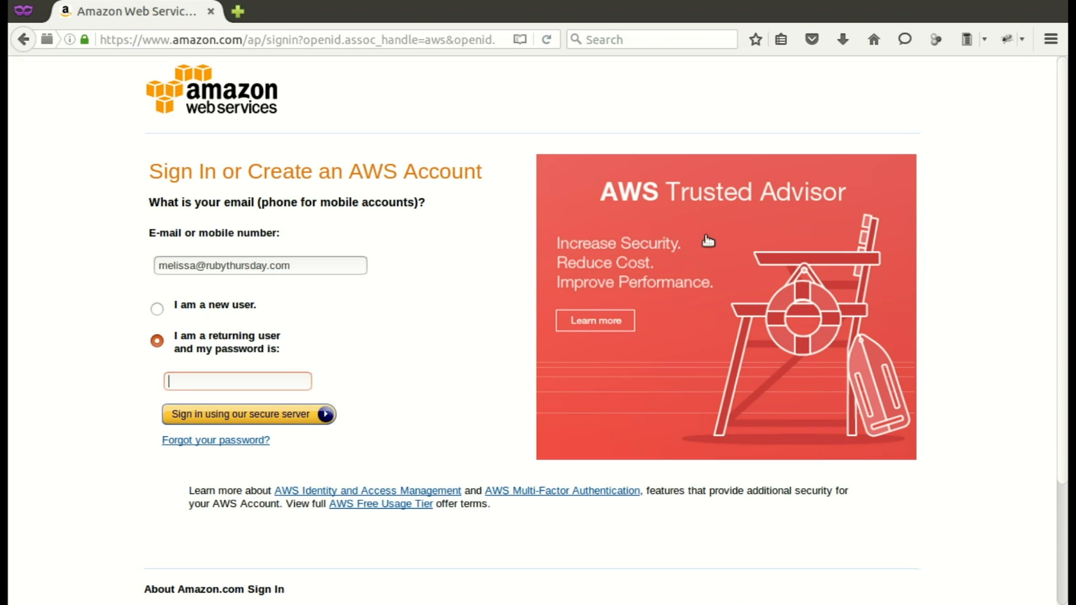
left_click(241, 414)
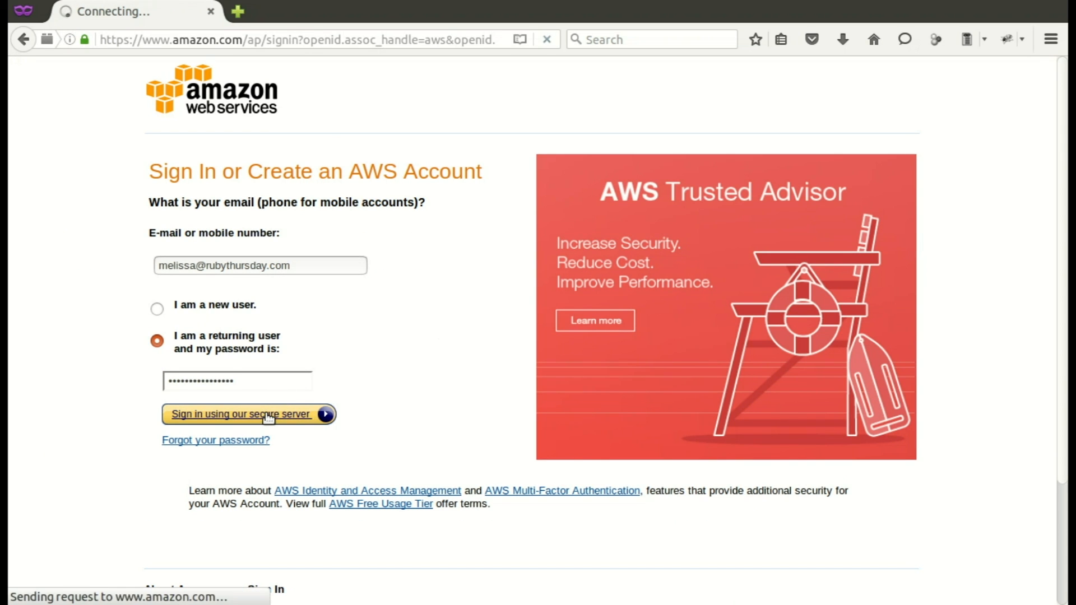
left_click(240, 414)
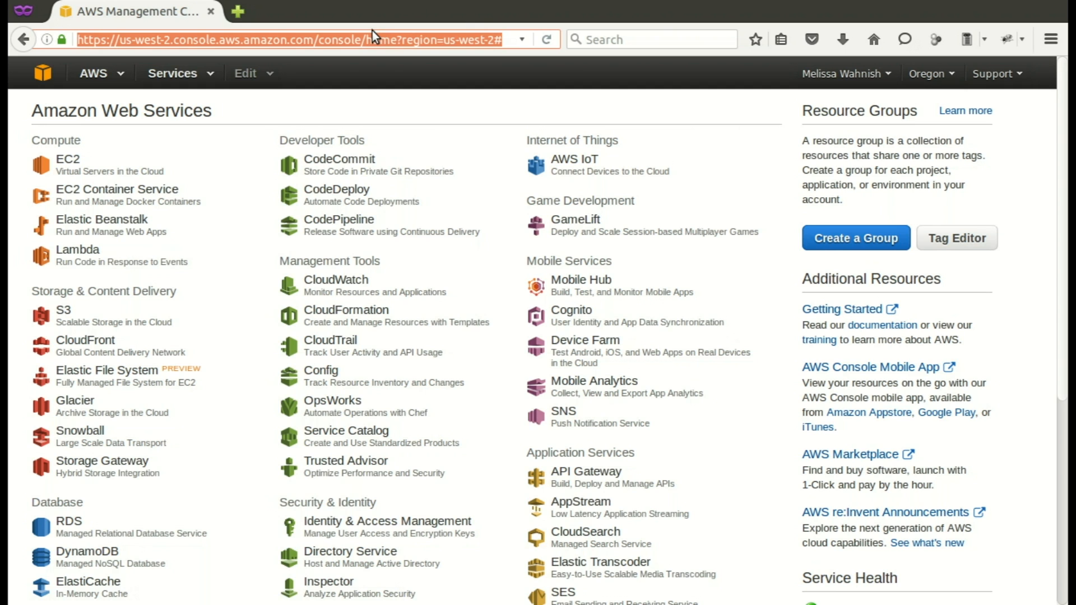
- In the IAM console, create group 'Administrators' with the AdministratorAccess policy attached
type("https://console.aws.amazon.com/iam/")
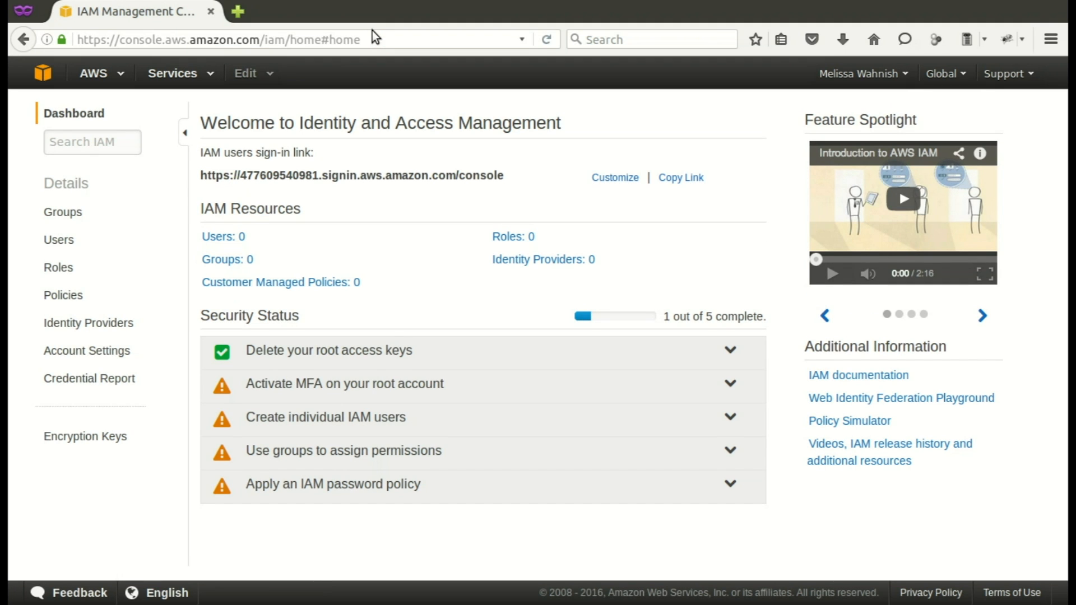
mouse_move(137, 214)
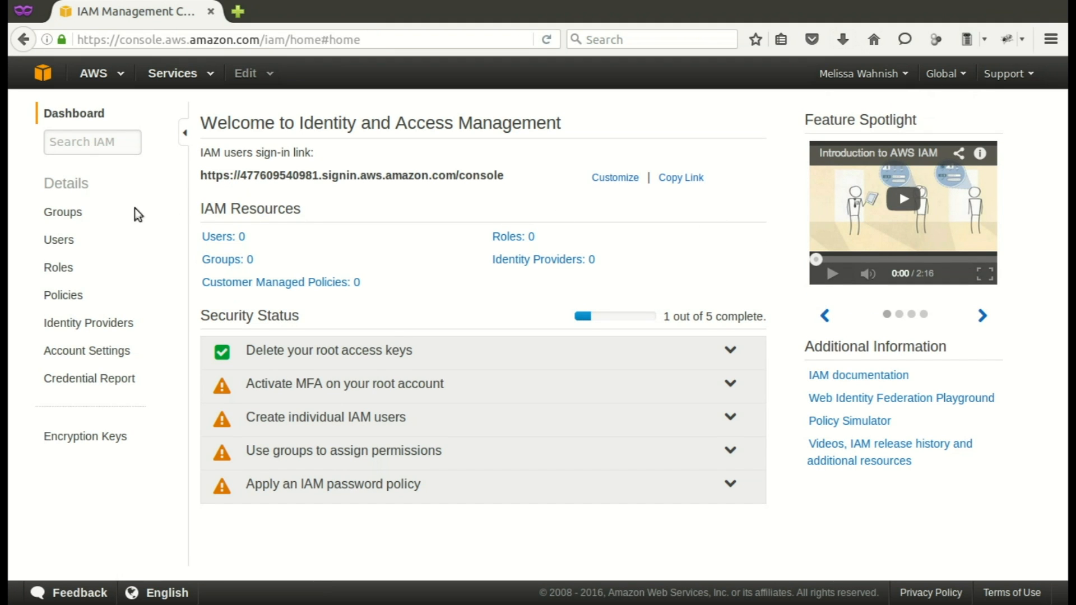
left_click(62, 211)
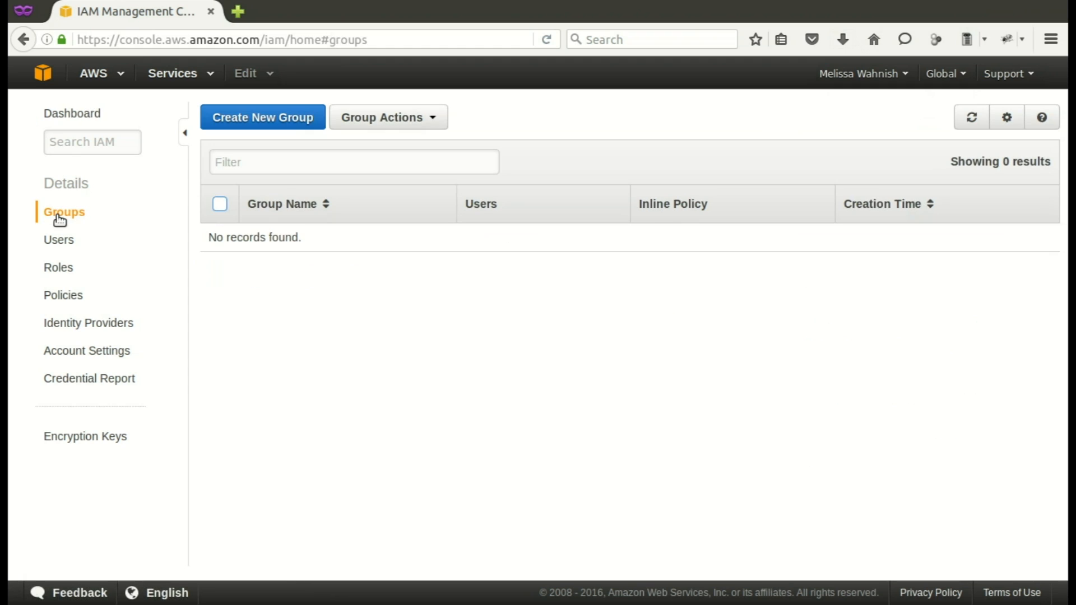
mouse_move(244, 140)
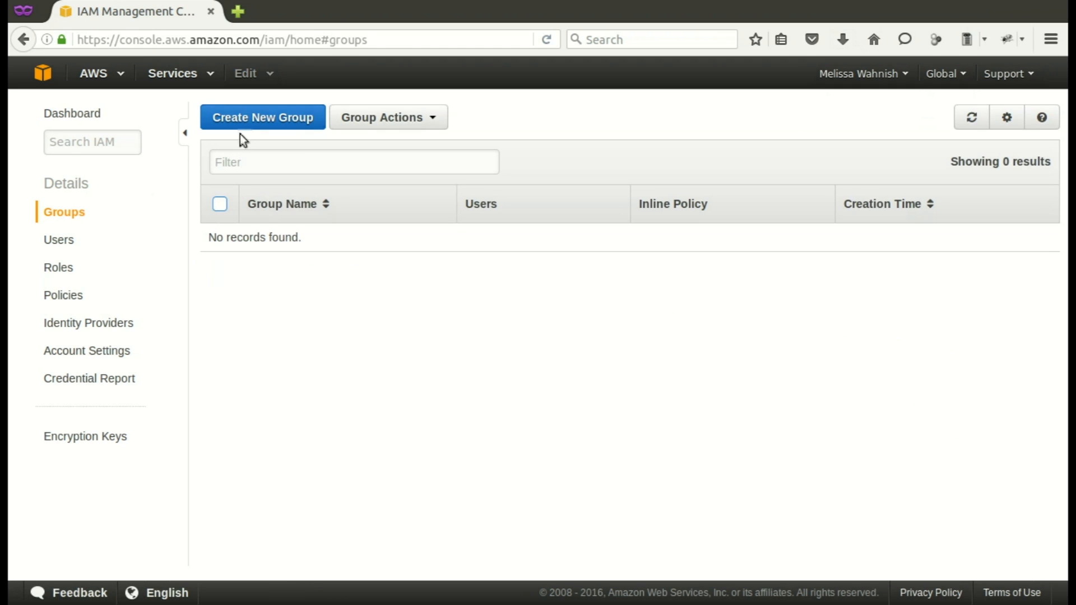
left_click(262, 117)
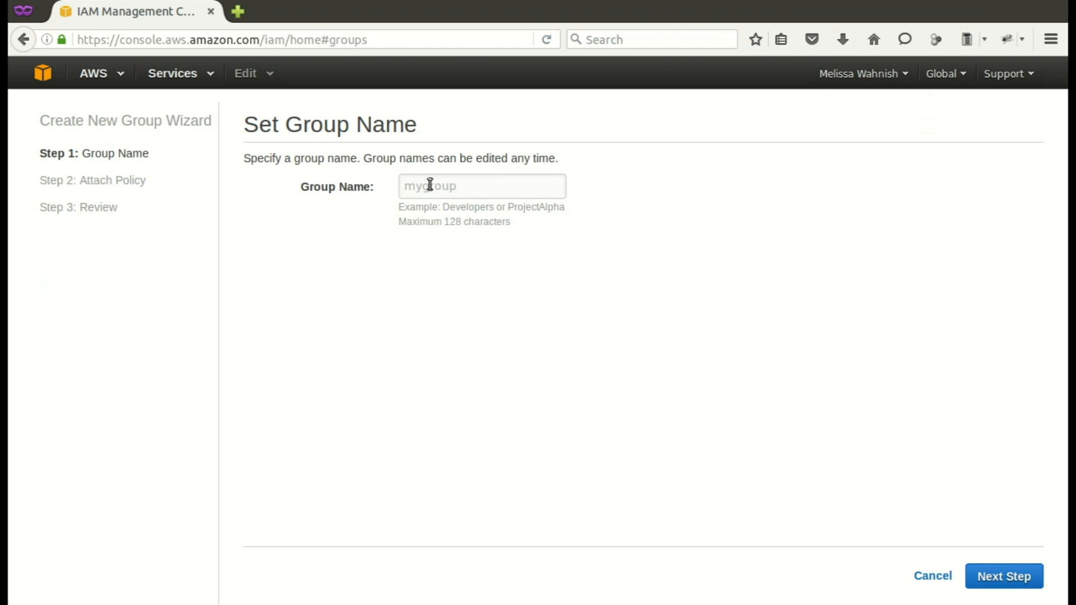
left_click(1003, 575)
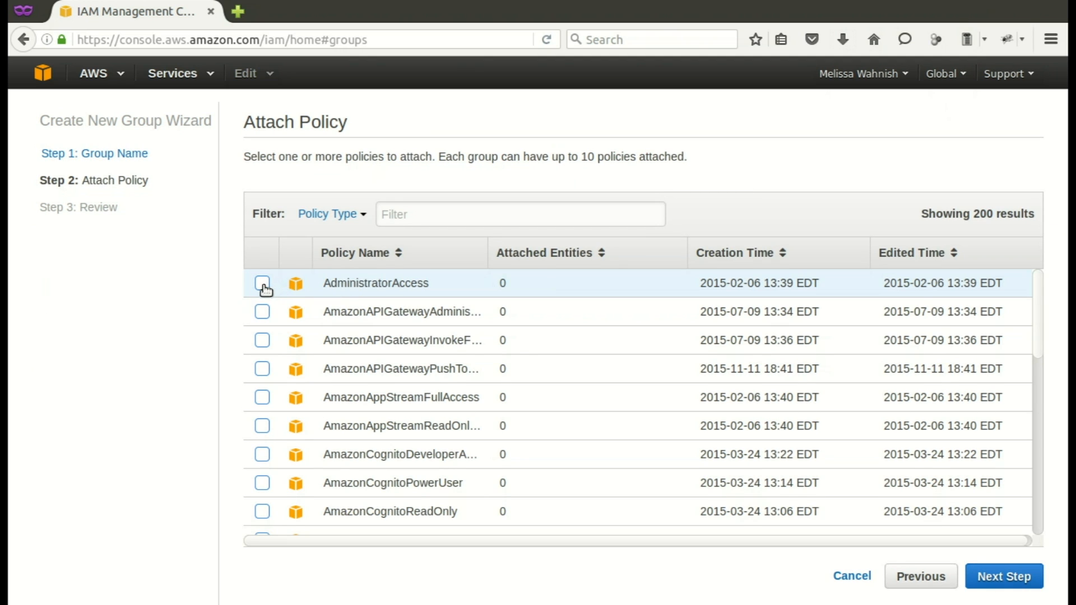
left_click(262, 282)
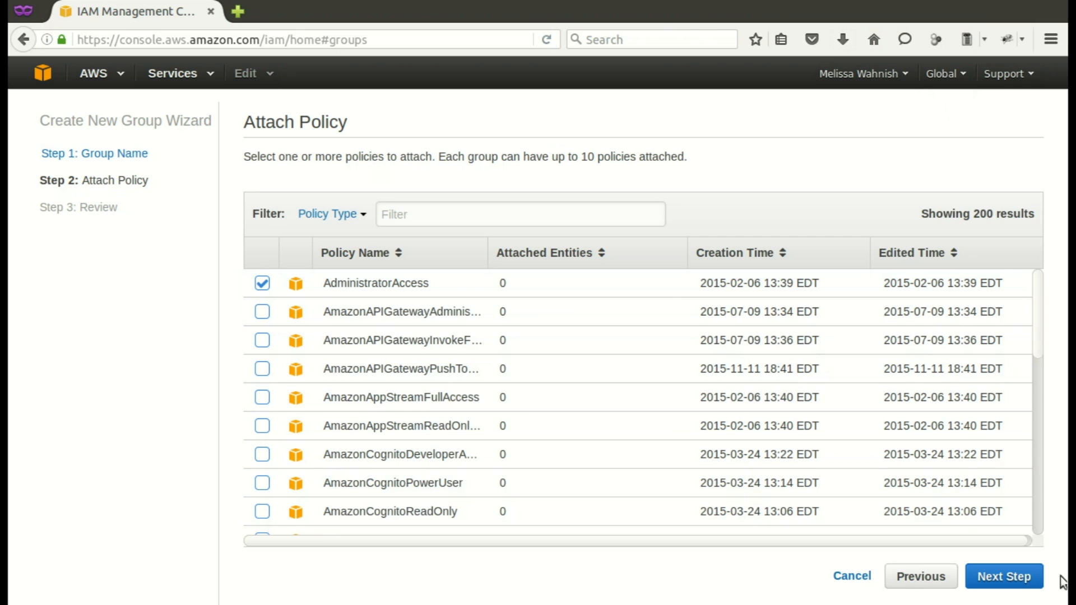
left_click(1002, 575)
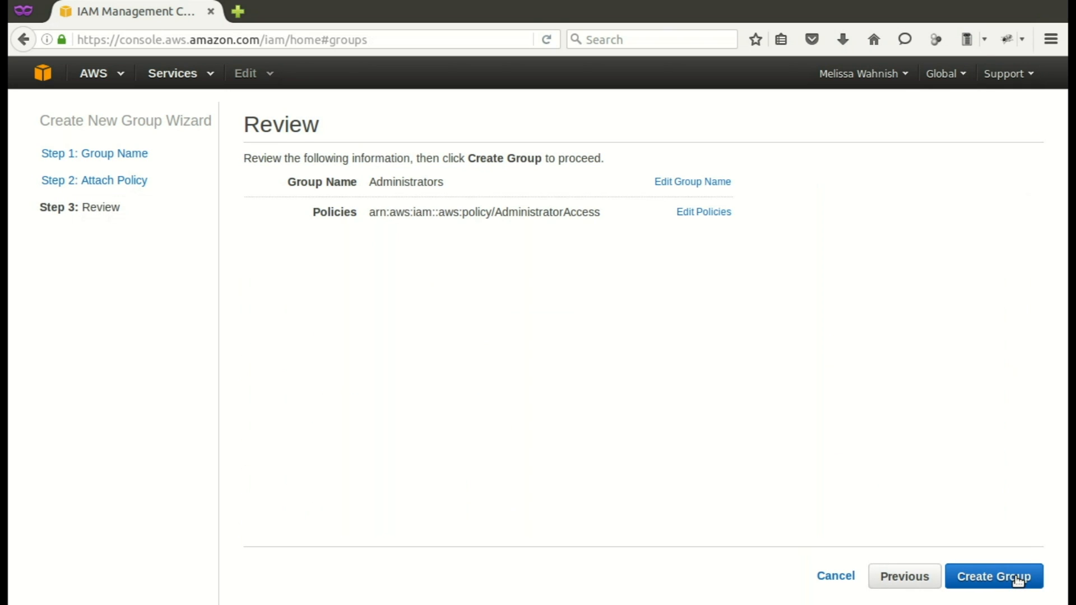
left_click(993, 576)
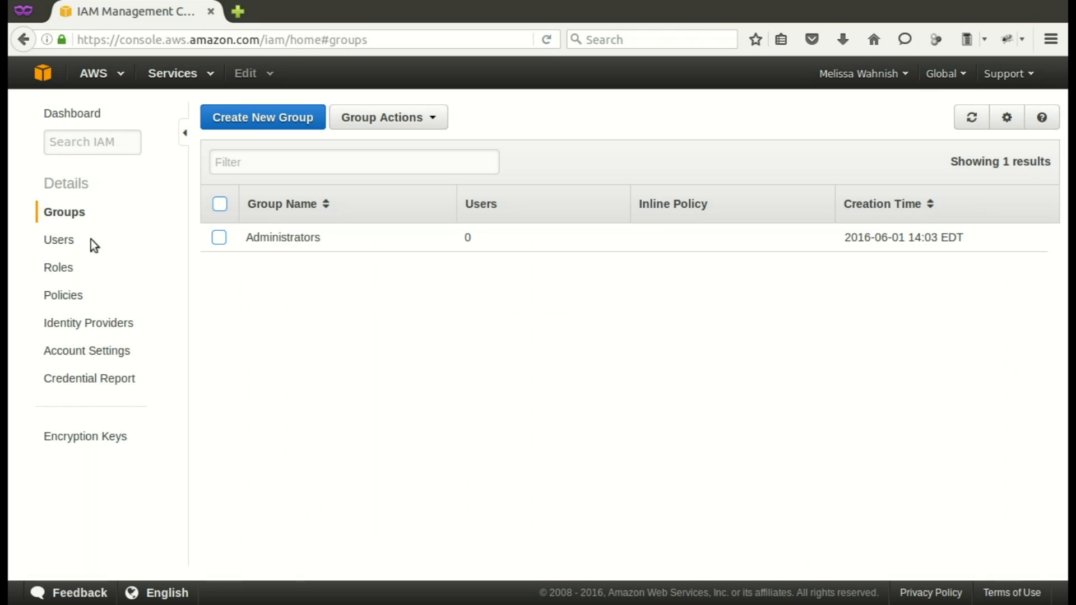
- Create IAM user Melissa with an access key and save her credentials.csv file
left_click(58, 239)
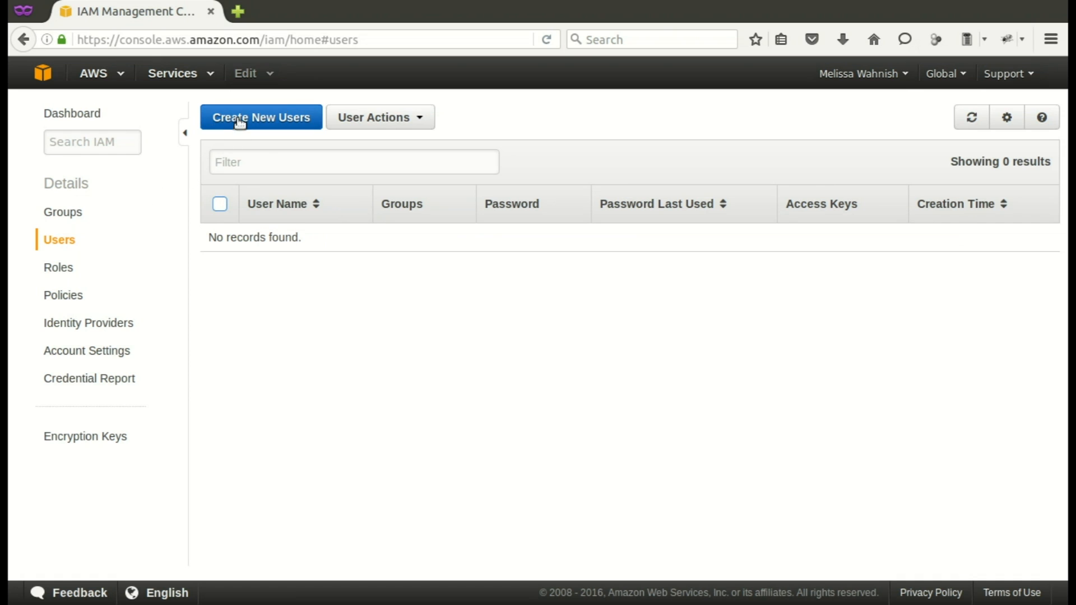
left_click(261, 117)
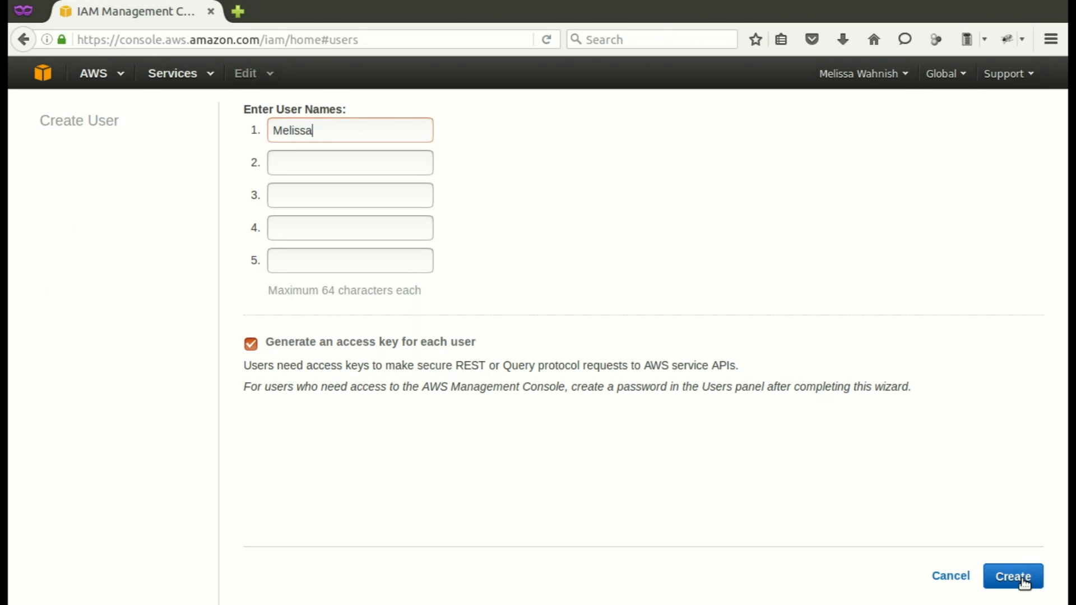
left_click(1011, 576)
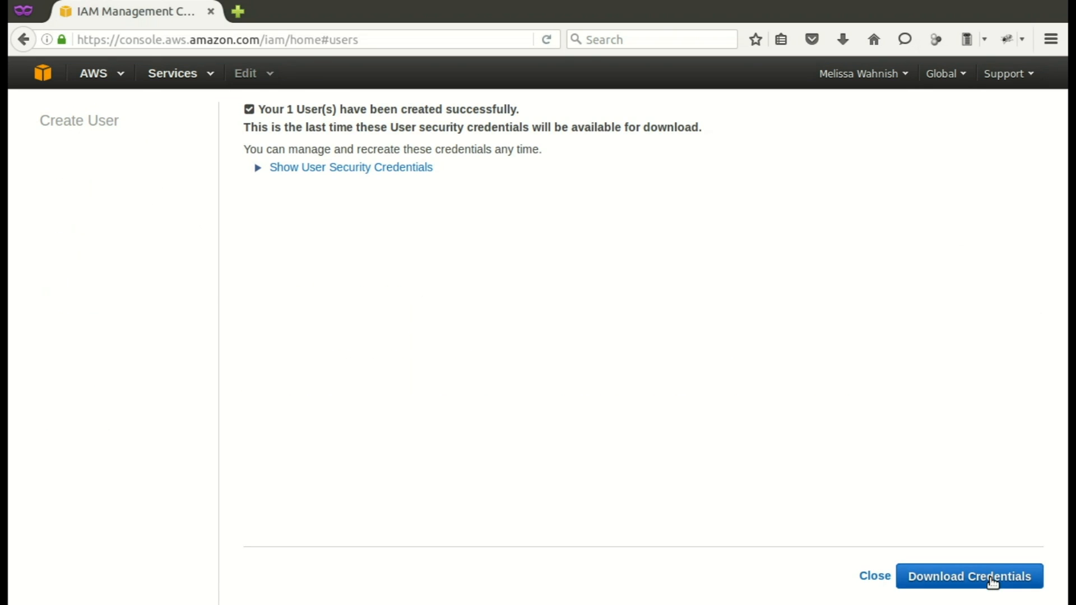
left_click(968, 576)
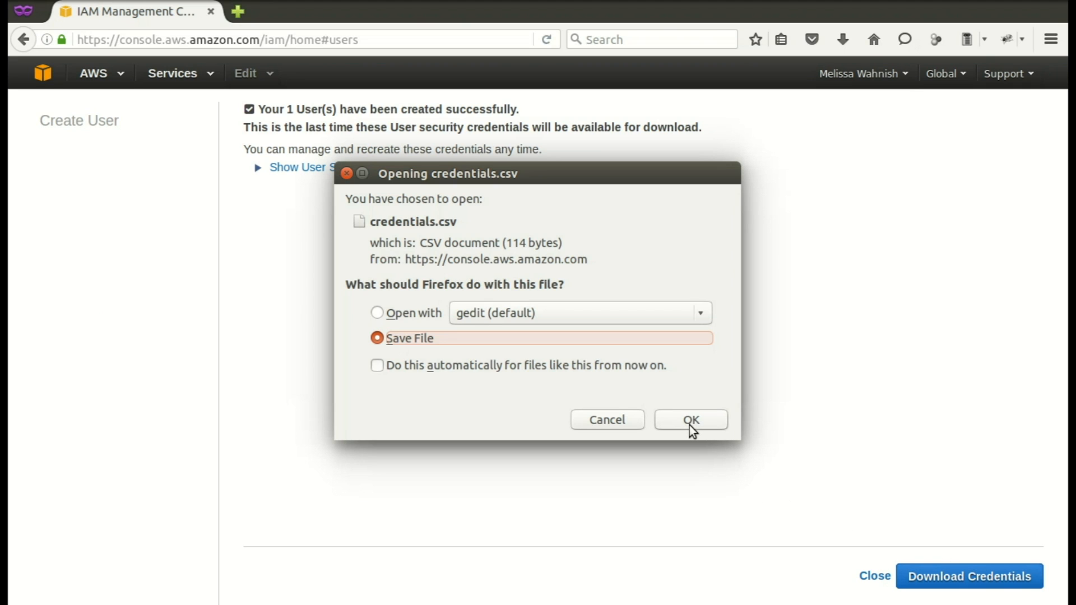
left_click(689, 419)
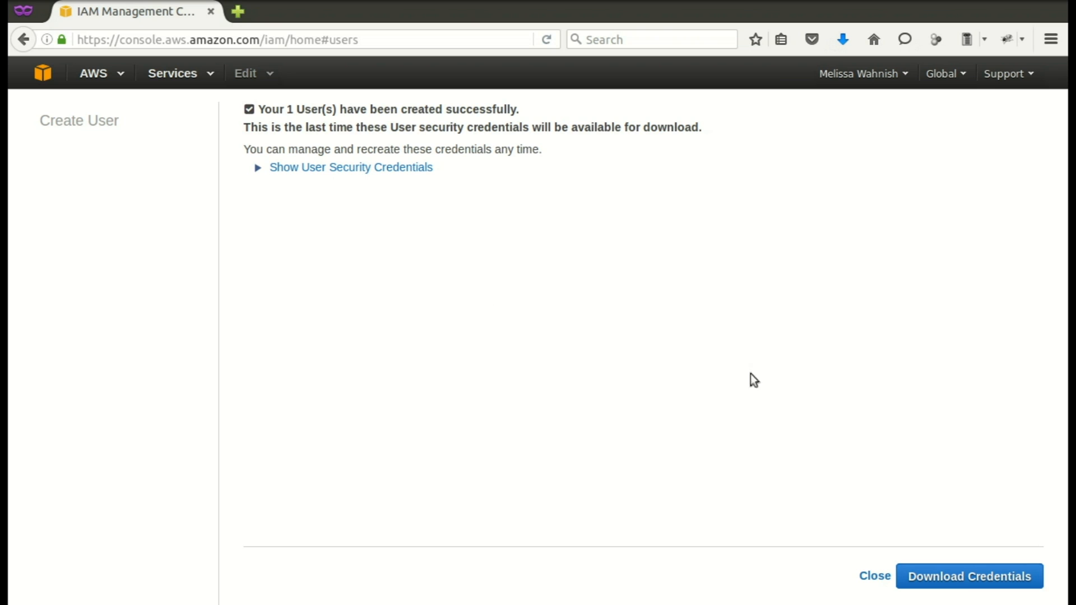
mouse_move(874, 575)
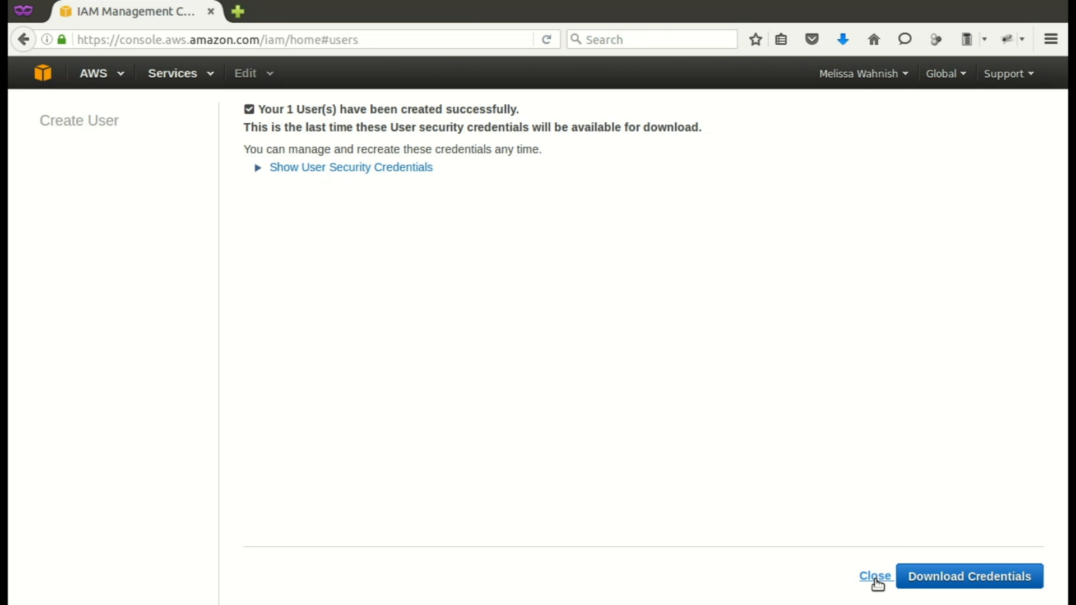
- Open Melissa's user details and add her to the Administrators group
left_click(874, 575)
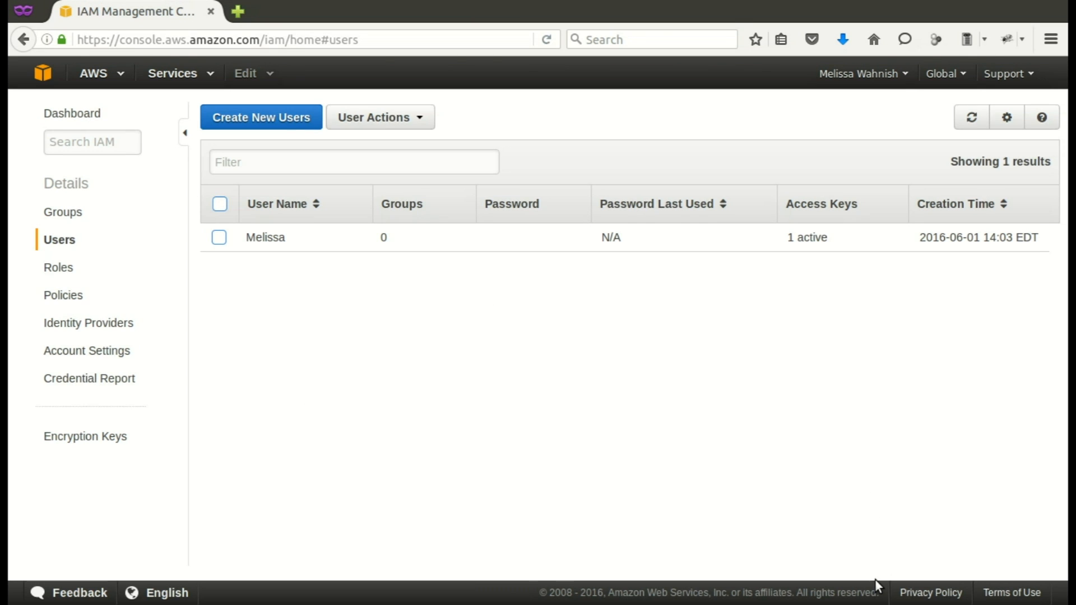
mouse_move(654, 339)
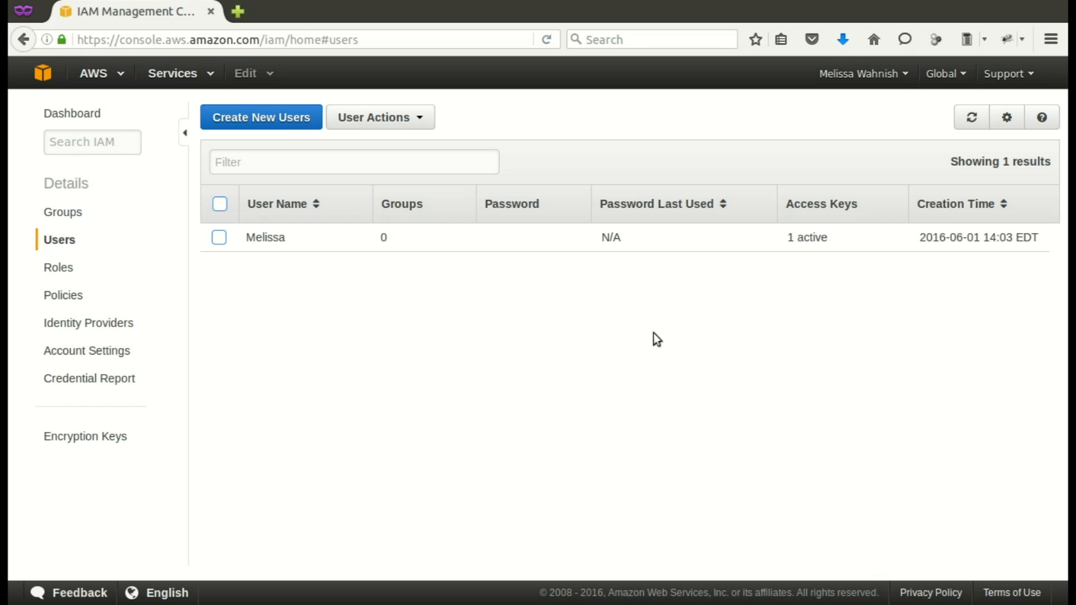
left_click(265, 236)
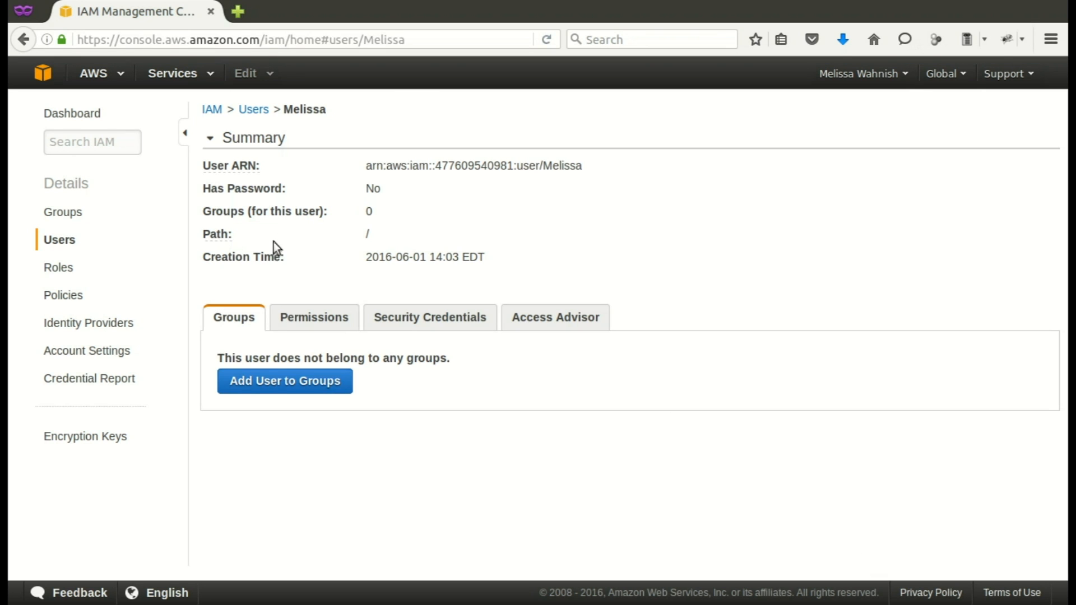
left_click(284, 381)
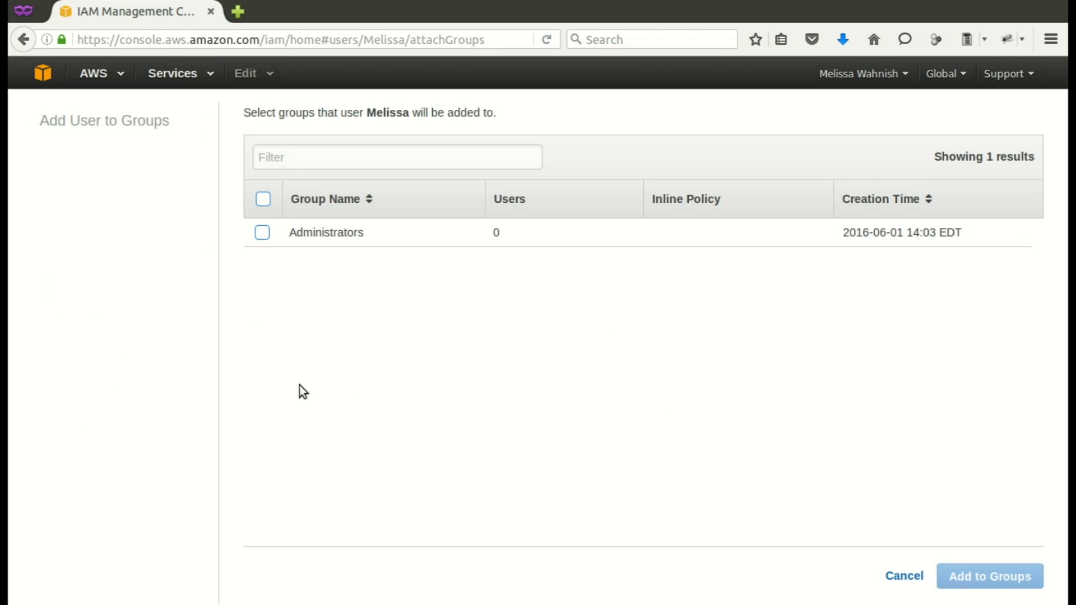
left_click(261, 232)
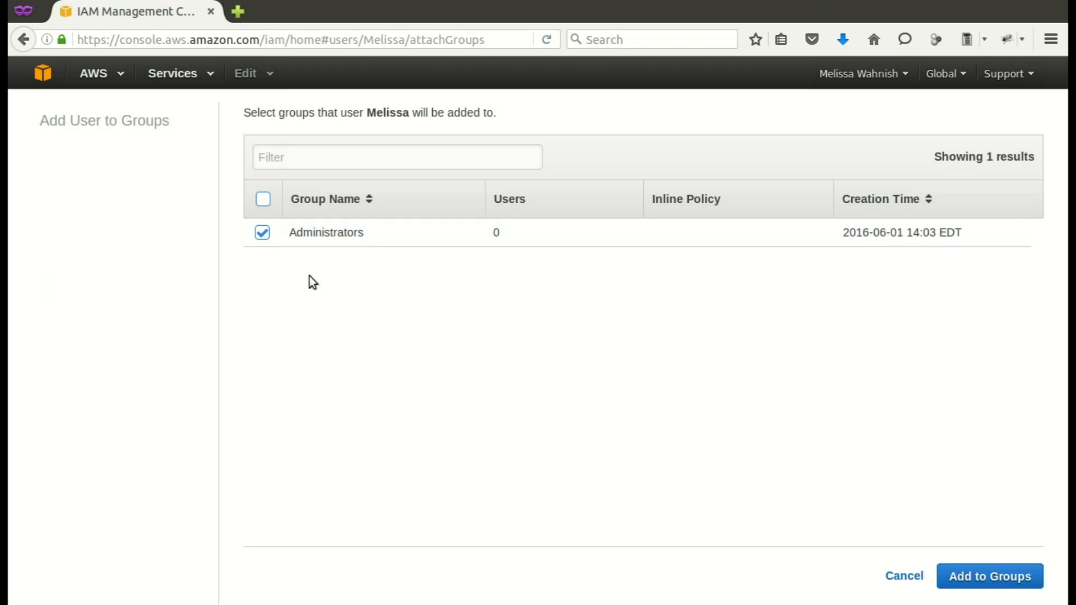
left_click(988, 575)
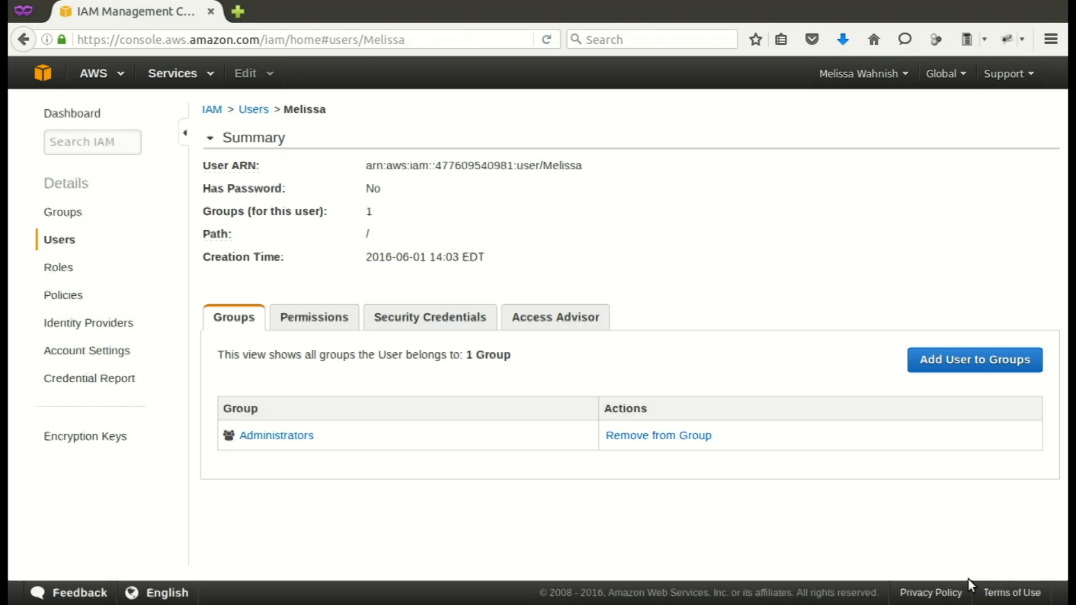
mouse_move(418, 355)
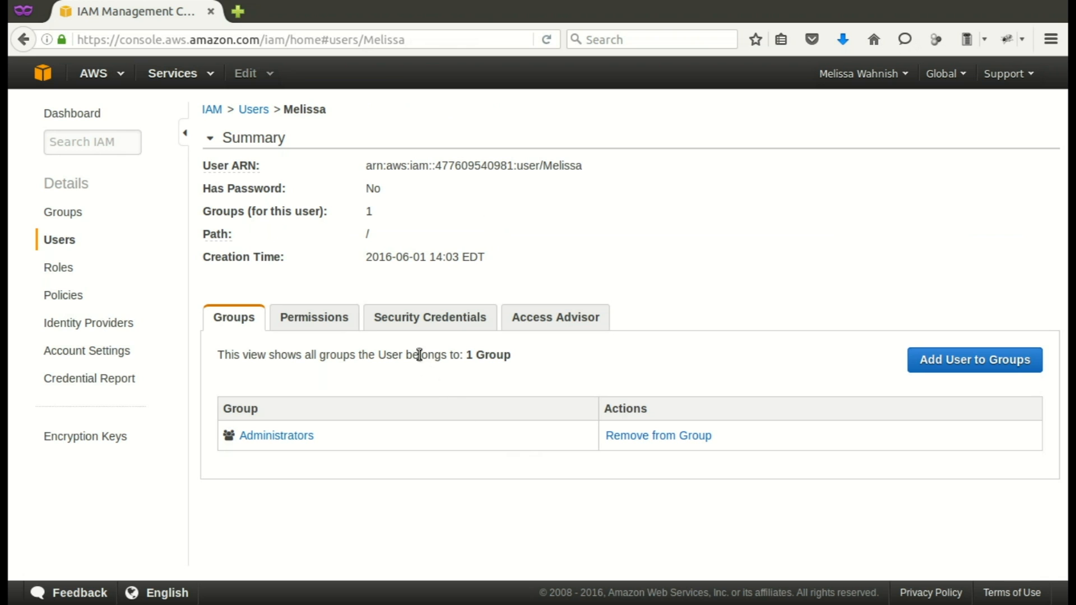
- Show Melissa's Security Credentials tab, scrolled down to her sign-in credentials
left_click(430, 317)
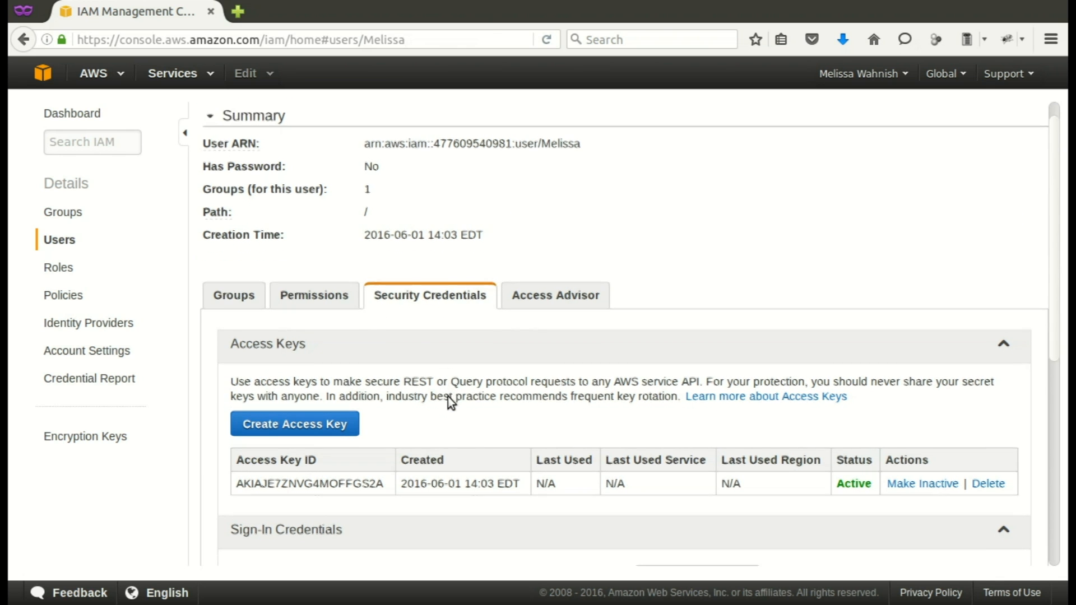
scroll("down", 3)
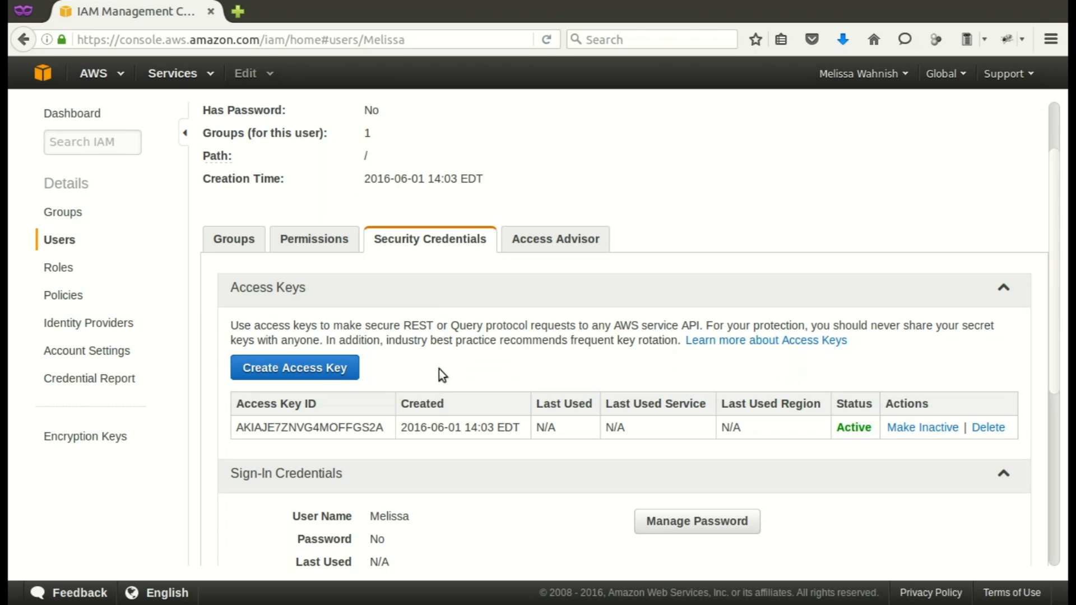
scroll("down", 3)
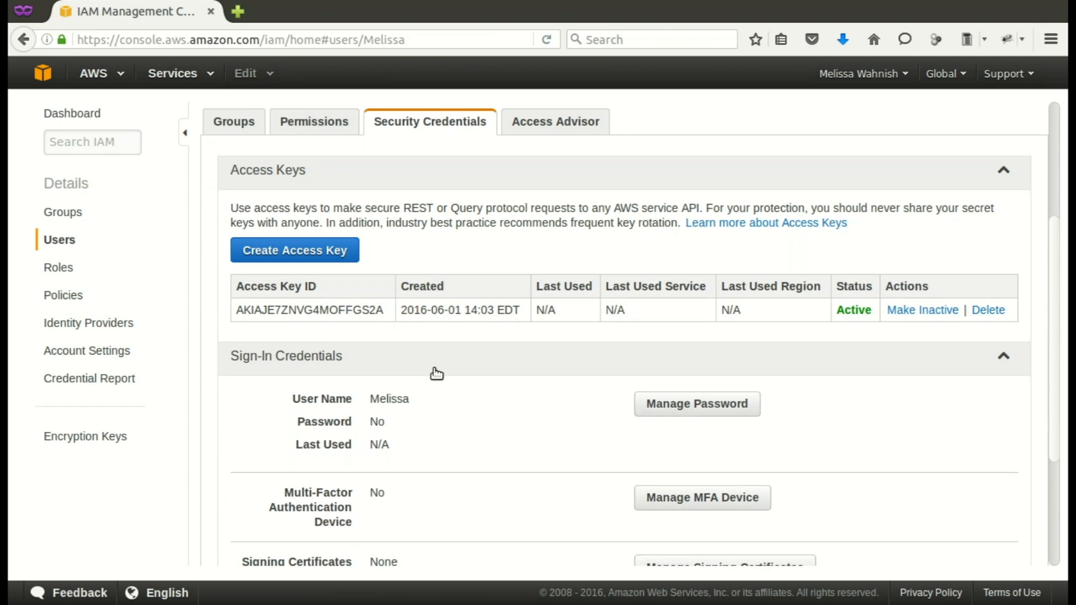
scroll("down", 3)
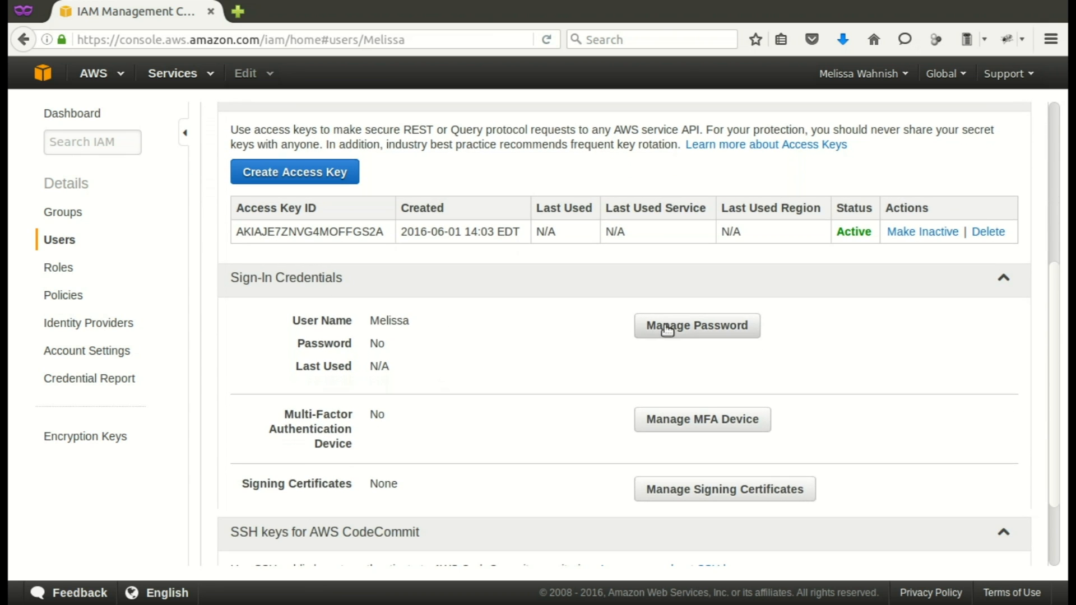
- Assign Melissa a custom console password and apply it
left_click(696, 325)
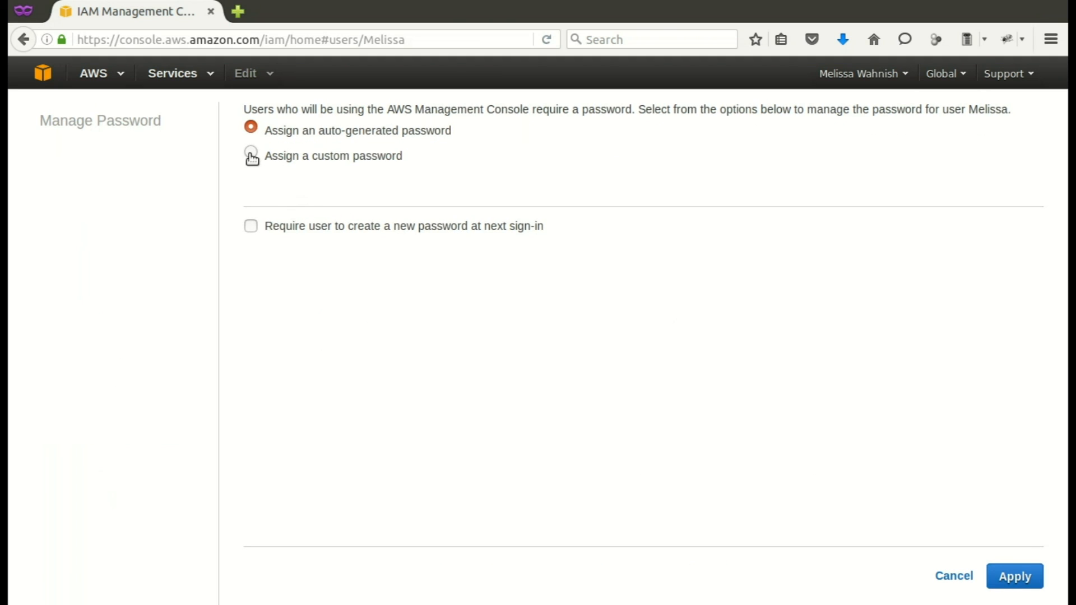
left_click(251, 156)
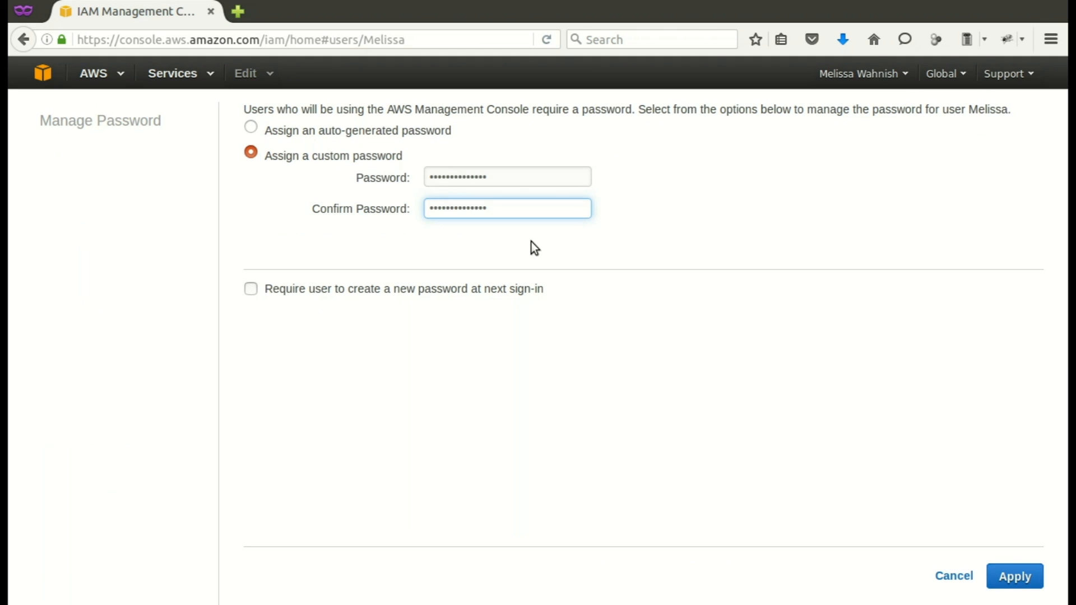
mouse_move(1031, 572)
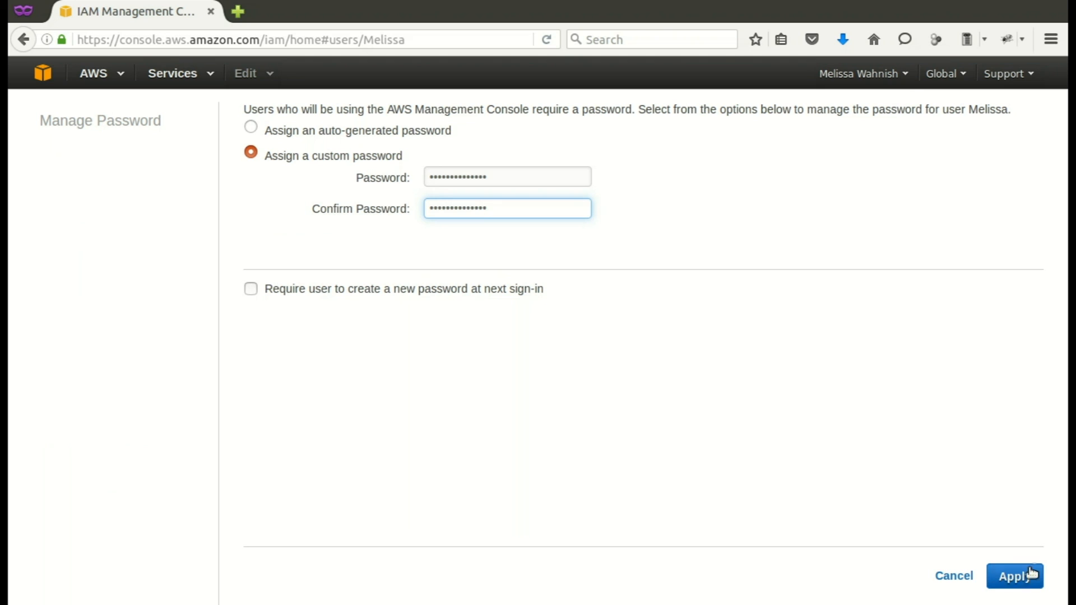
left_click(1014, 574)
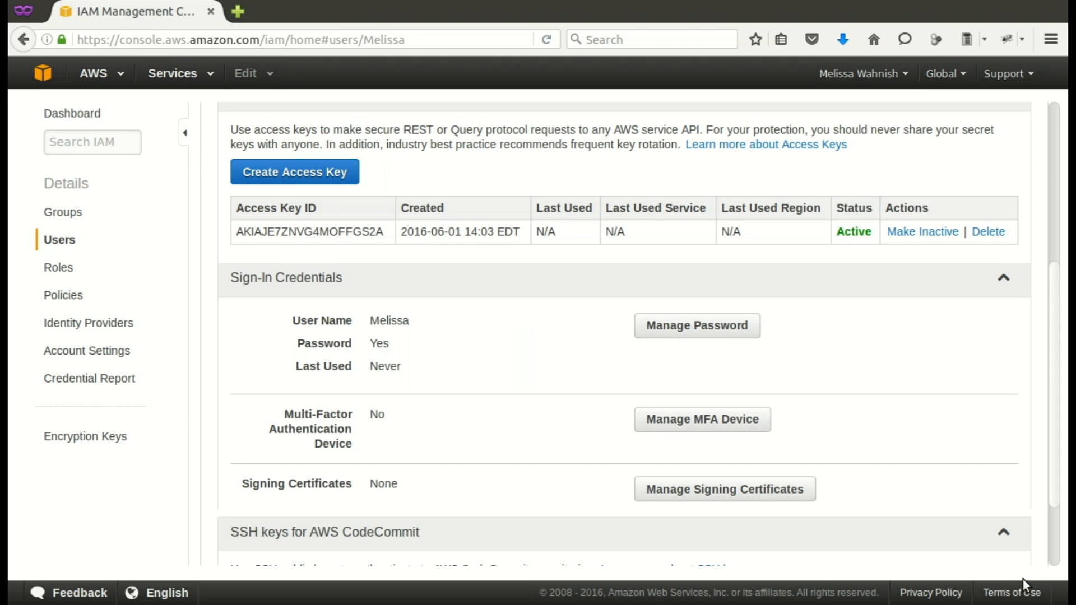
mouse_move(919, 423)
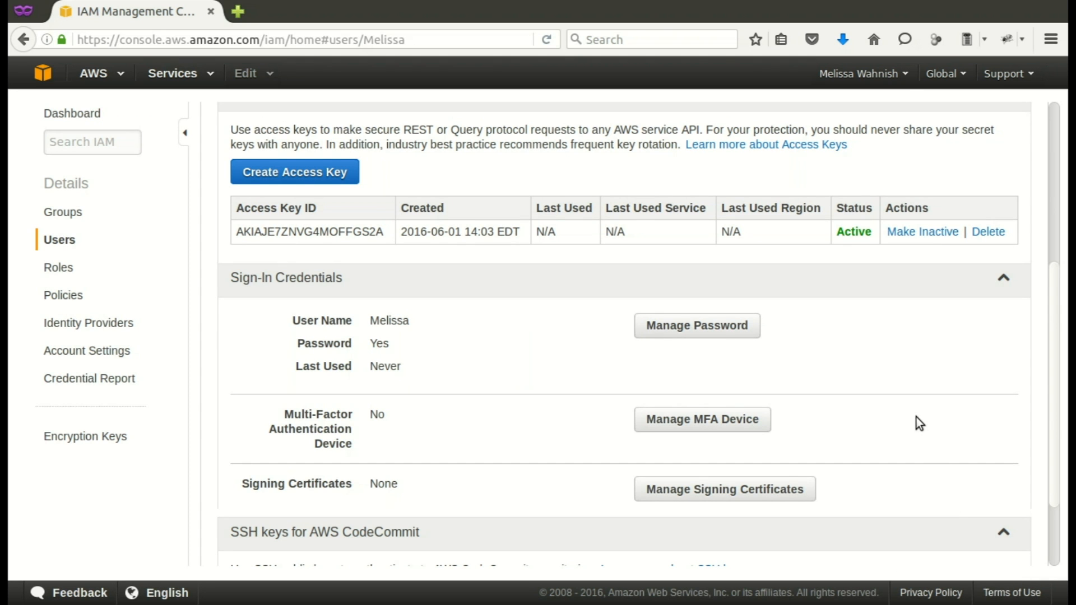
- Go to My Account and copy the account ID from the settings page
left_click(859, 73)
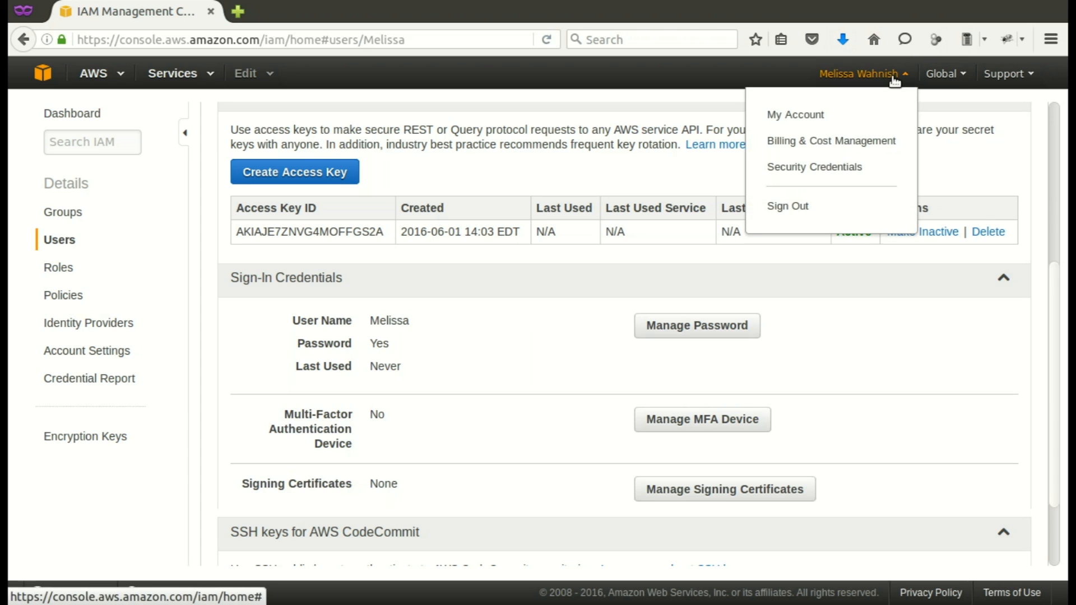
left_click(830, 141)
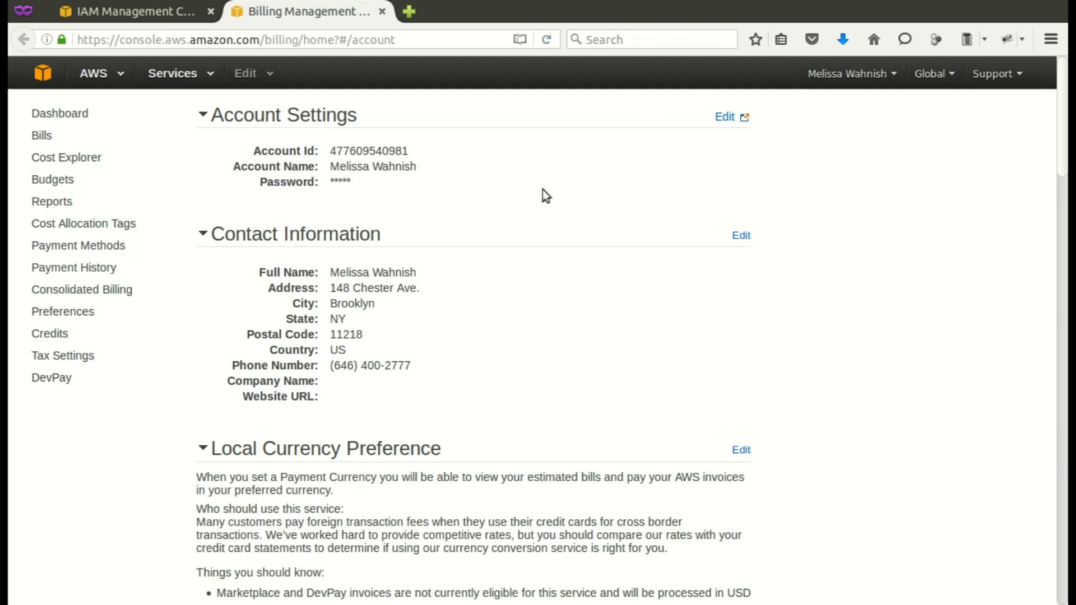
mouse_move(401, 165)
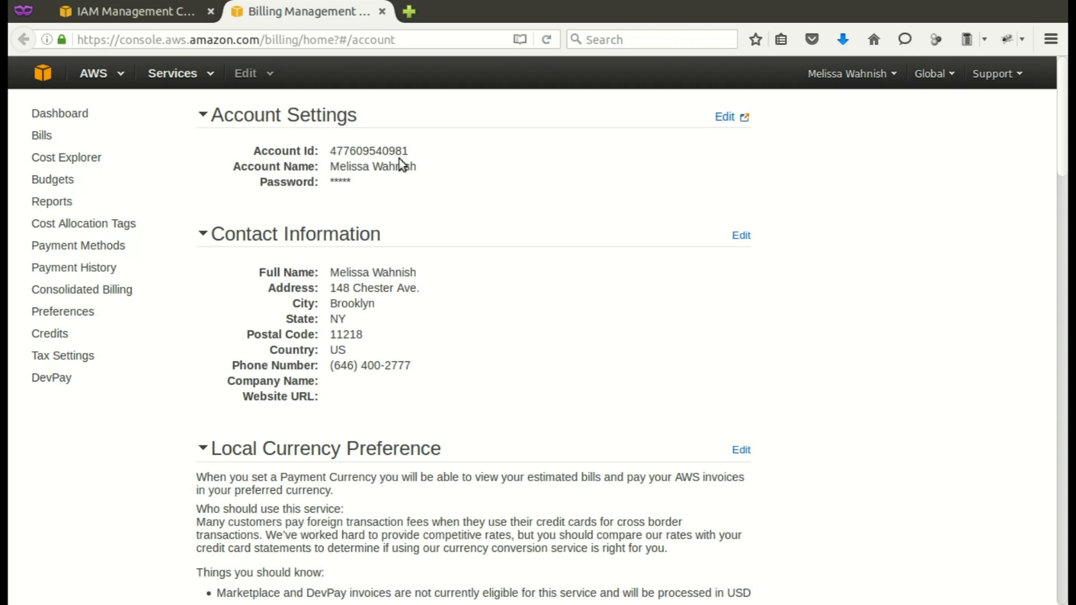
right_click(368, 151)
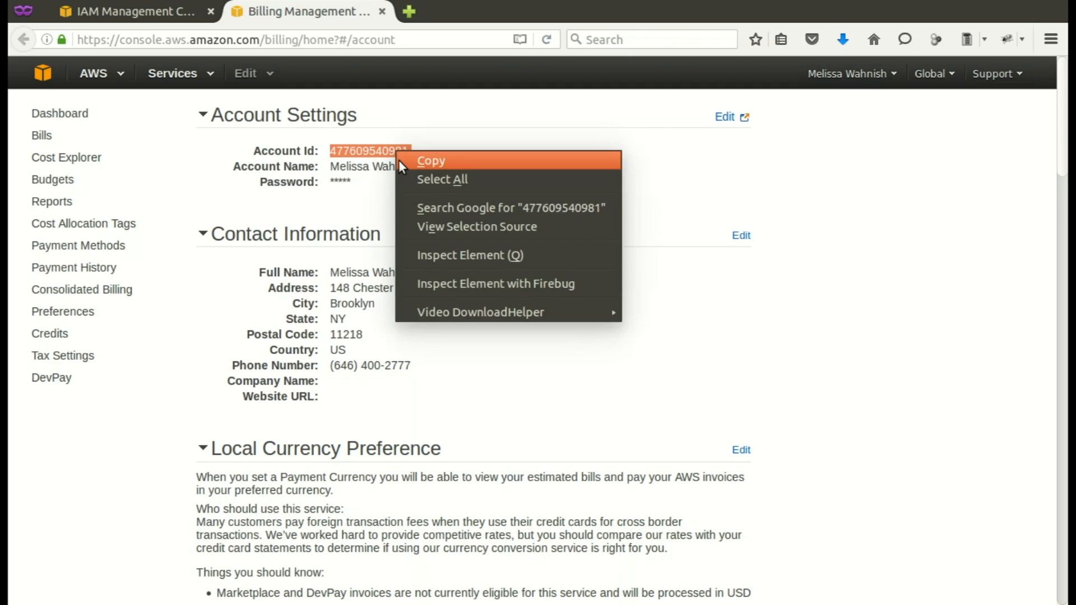
left_click(431, 161)
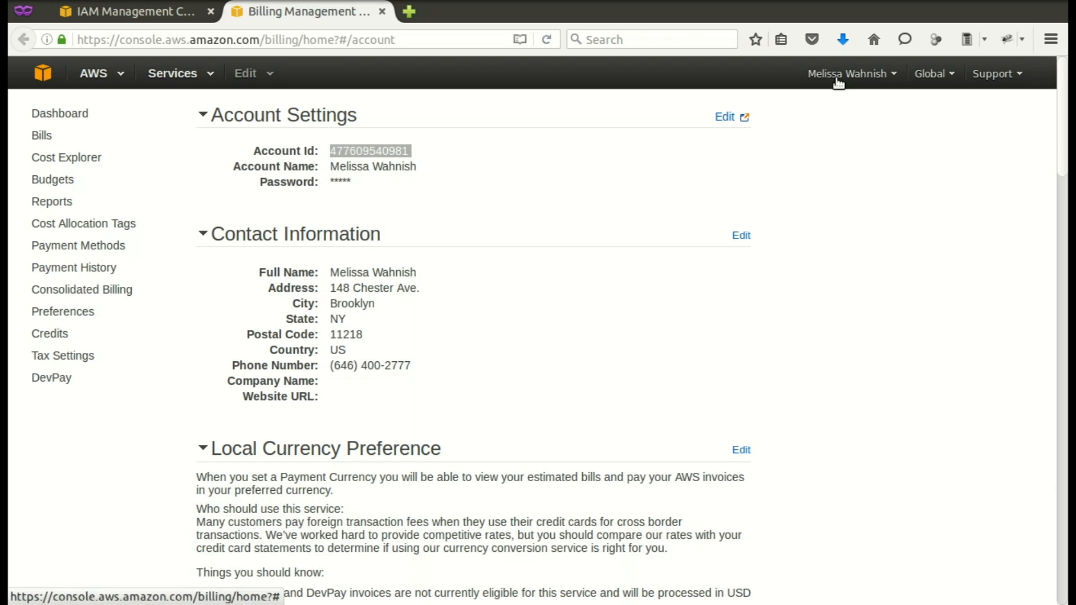
left_click(847, 74)
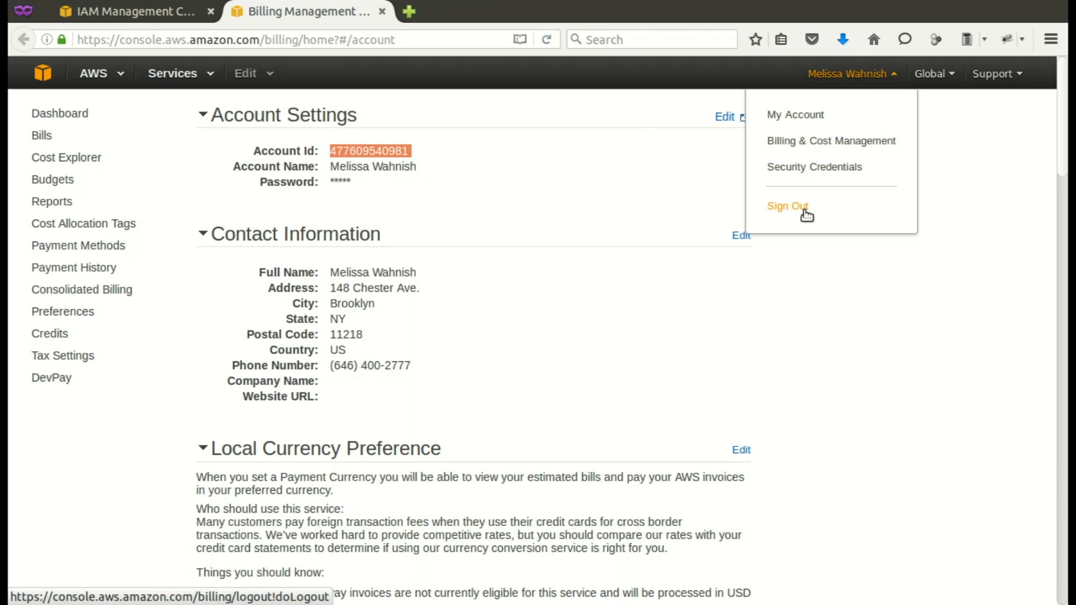
- Sign out of the root account and sign back in as IAM user Melissa
left_click(787, 206)
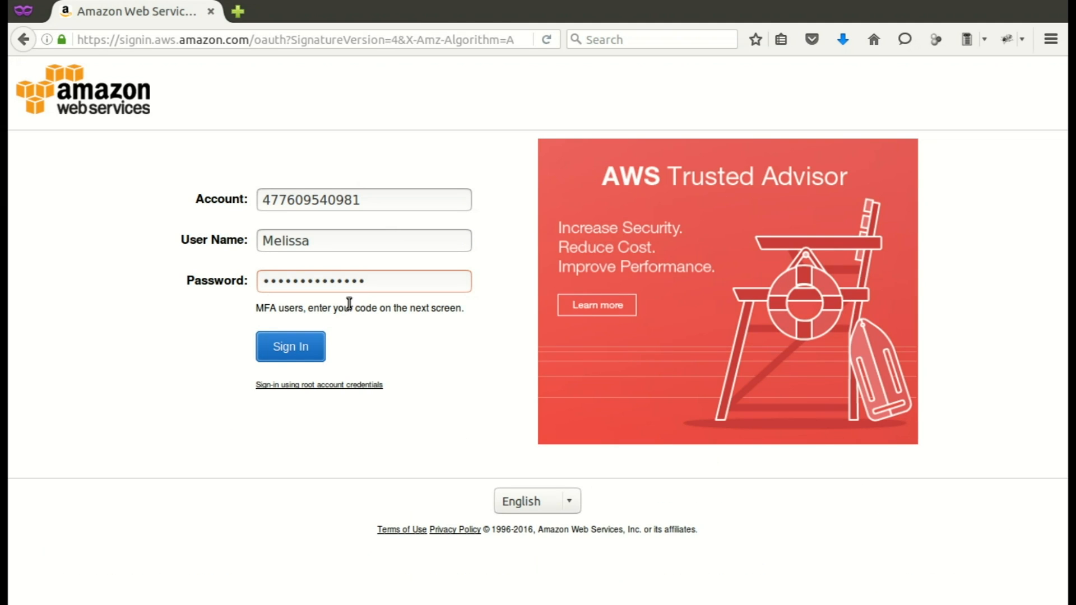
left_click(289, 345)
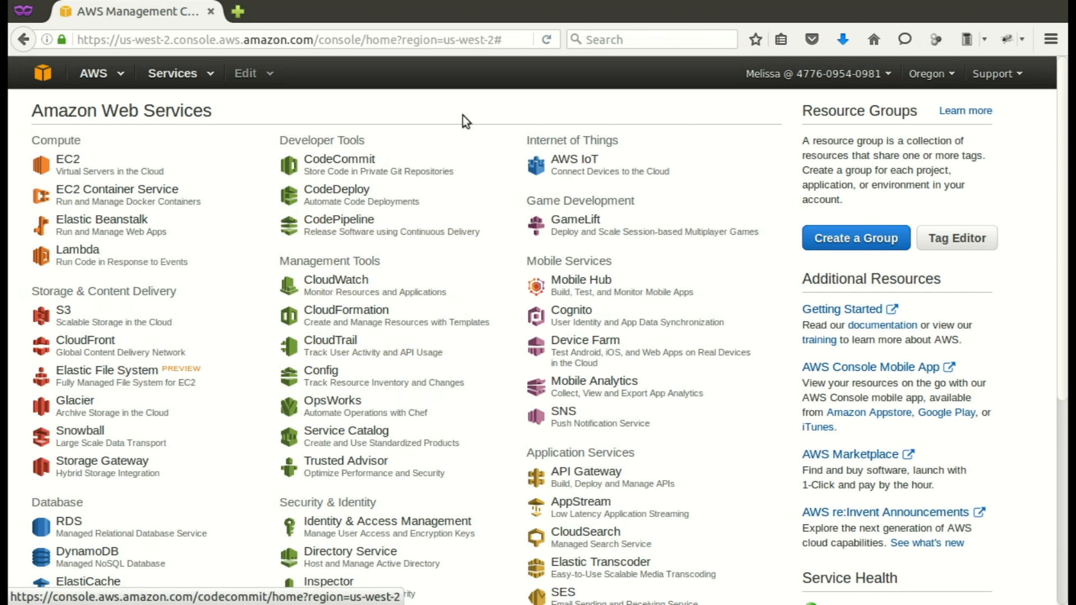
mouse_move(861, 81)
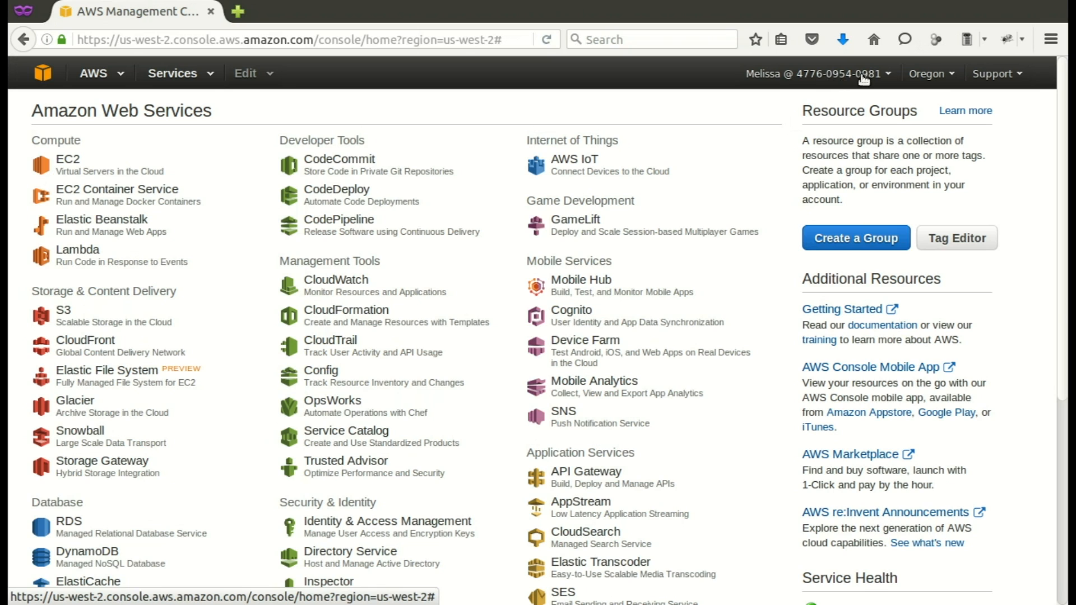